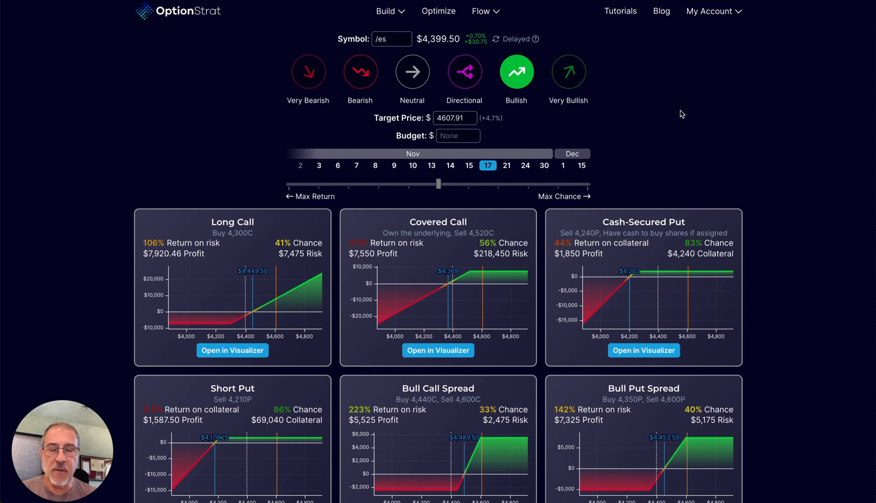
mouse_move(374, 50)
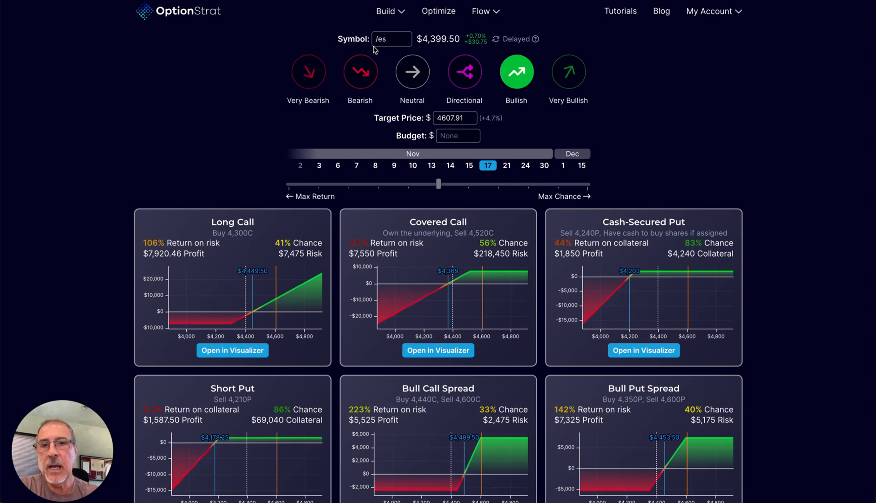
mouse_move(392, 47)
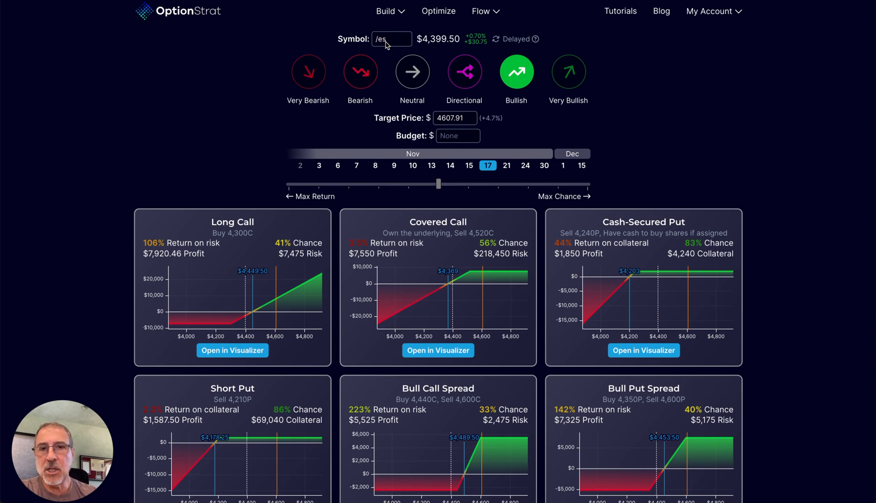
Set the underlying to the Dec-23 E-mini S&P 500 futures contract /ESZ23
left_click(391, 39)
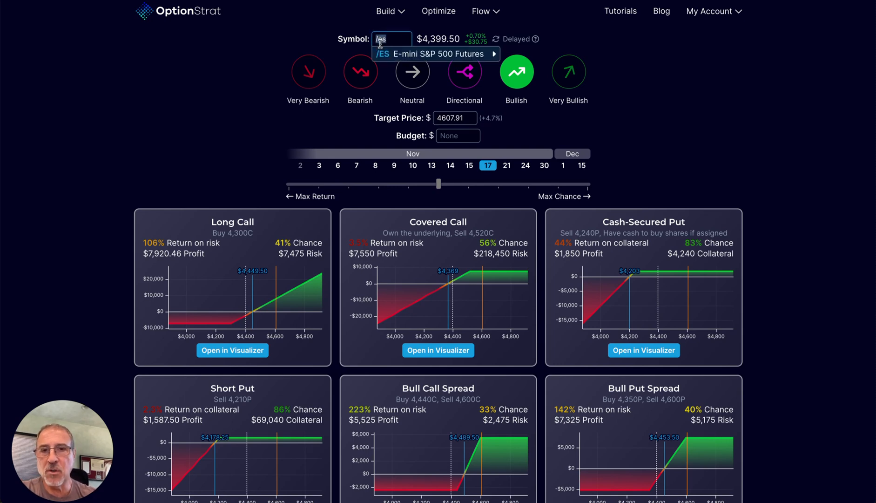
mouse_move(384, 61)
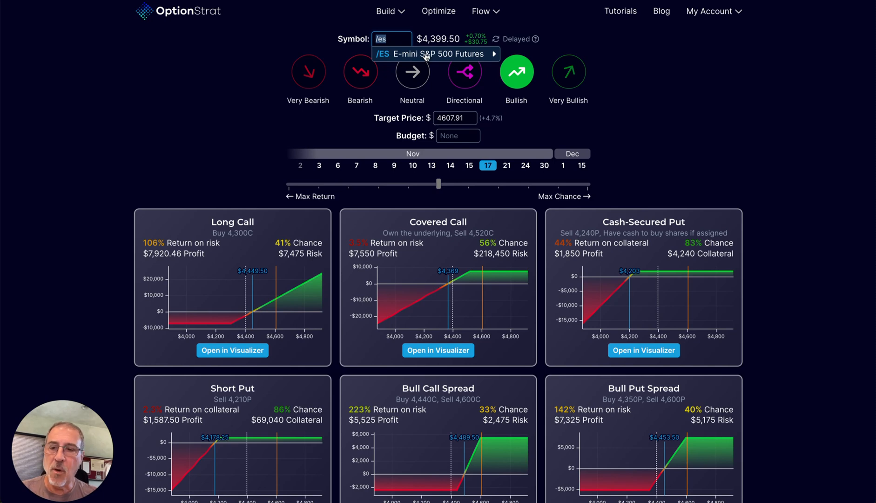
left_click(493, 54)
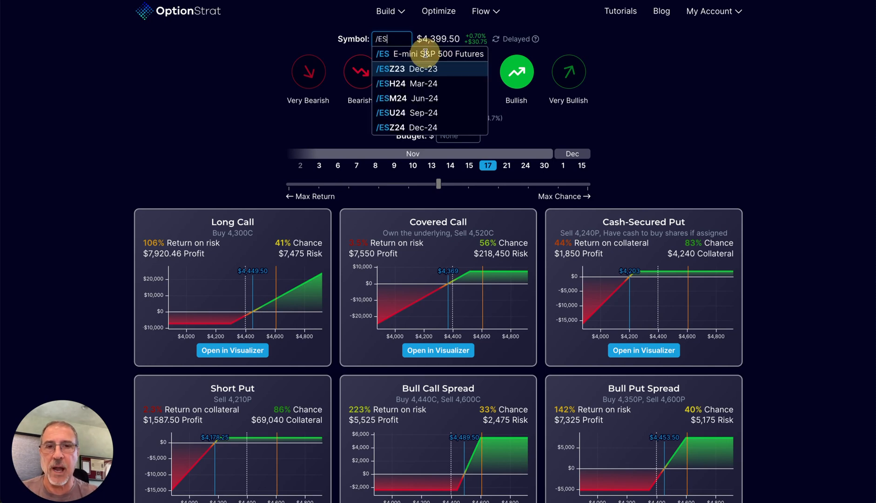
mouse_move(422, 83)
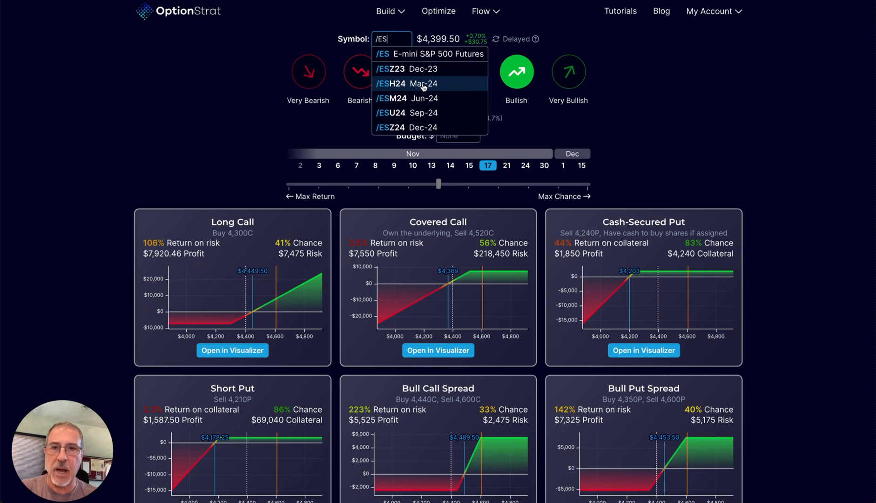
mouse_move(428, 68)
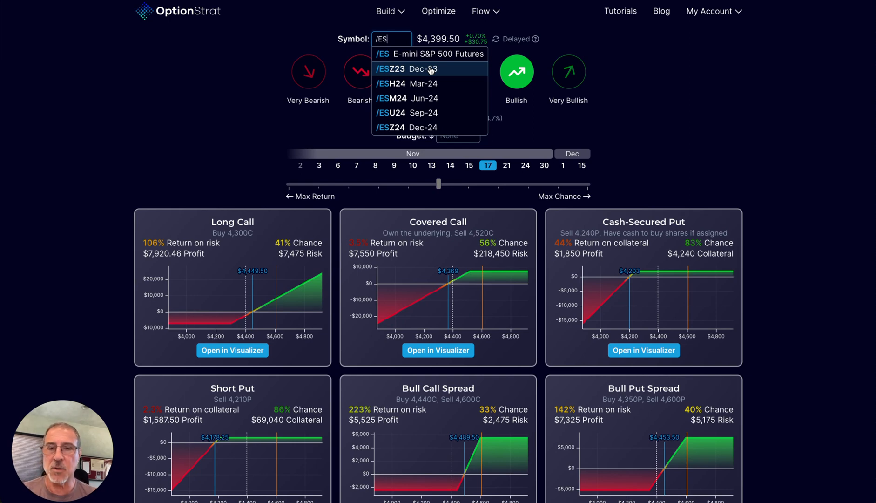
mouse_move(428, 69)
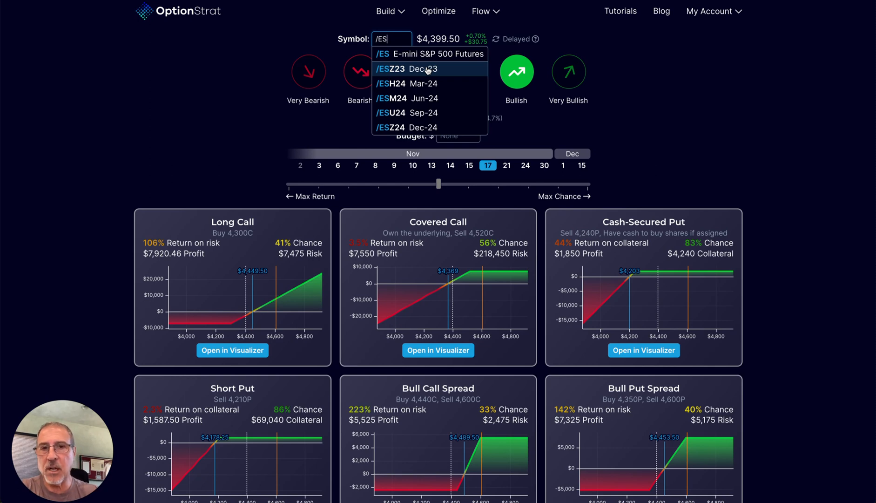
left_click(404, 69)
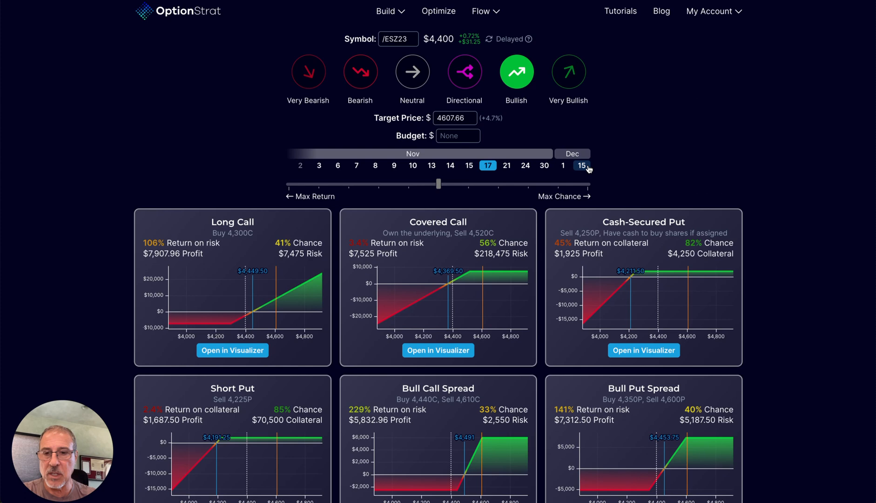
mouse_move(626, 161)
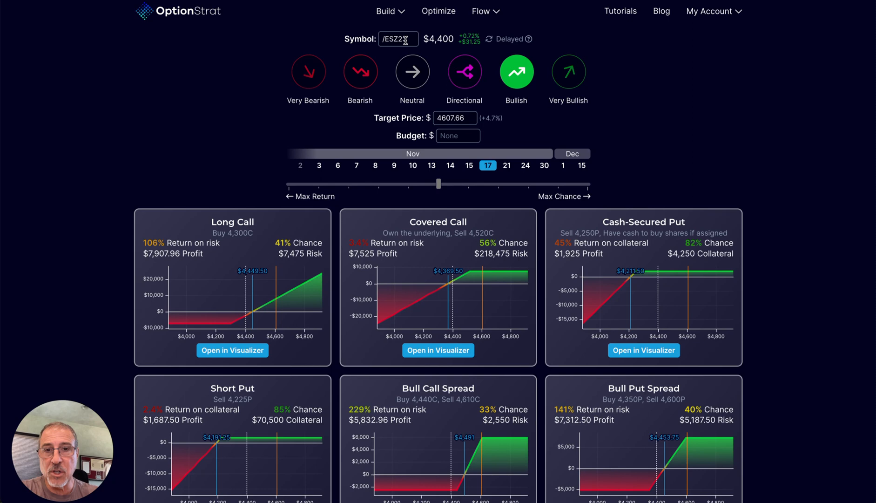
Search the symbol box for "/b" to list Bitcoin and other /B futures
triple_click(398, 39)
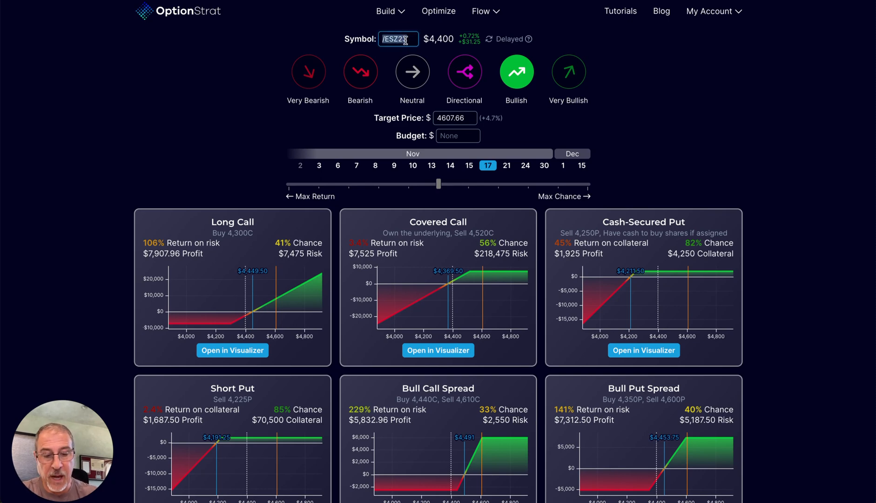
type("/b")
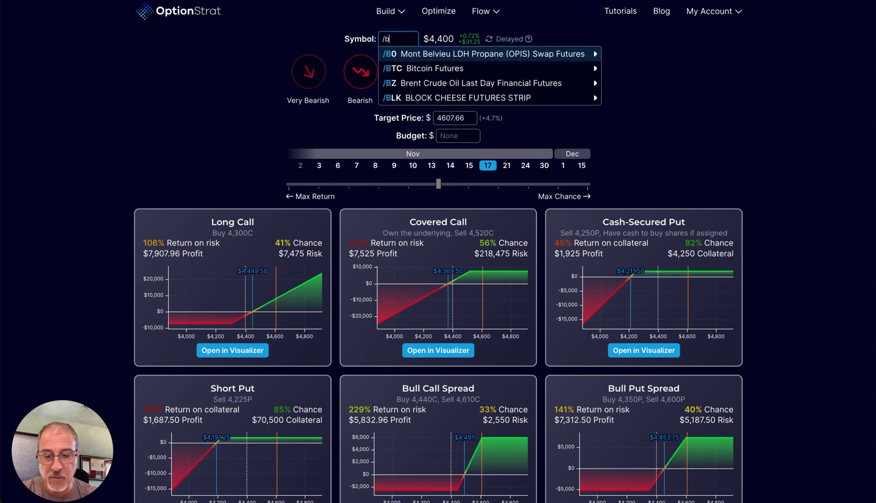
mouse_move(436, 68)
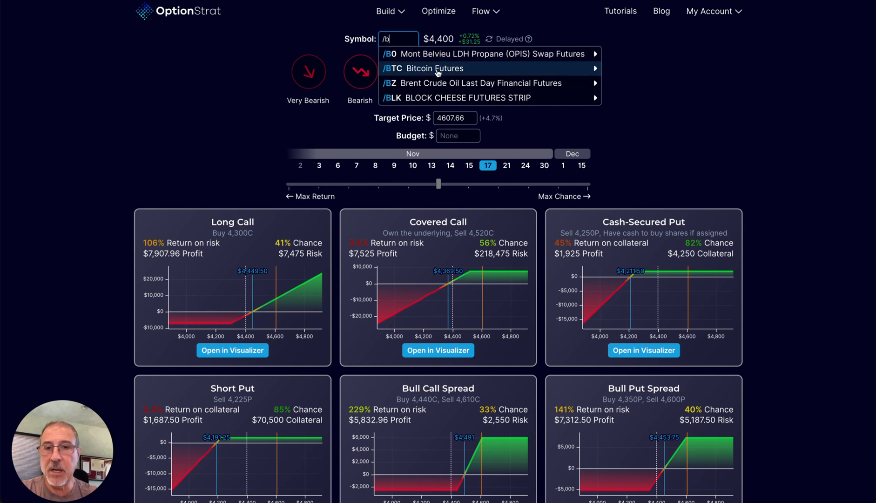
left_click(438, 68)
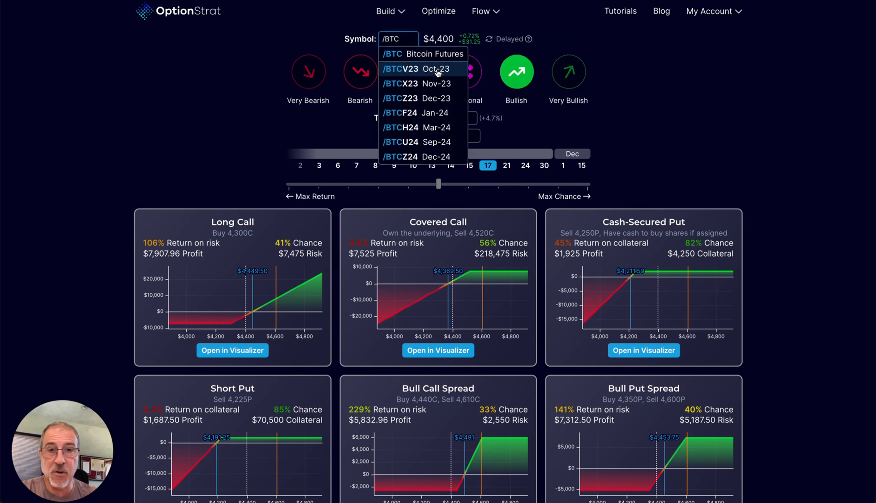
mouse_move(402, 39)
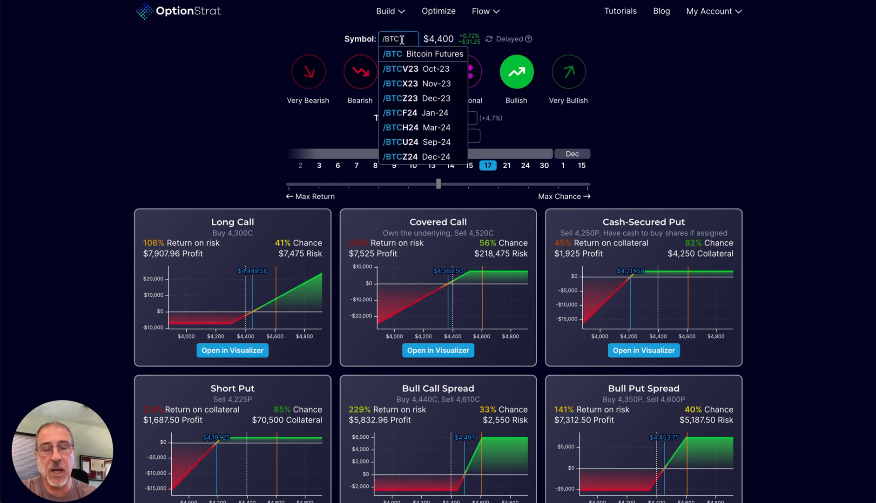
type("/B")
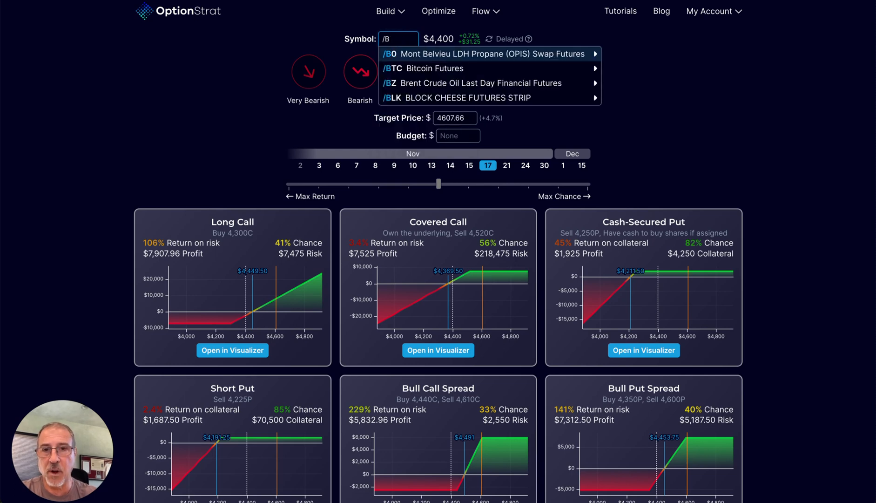
key("Backspace")
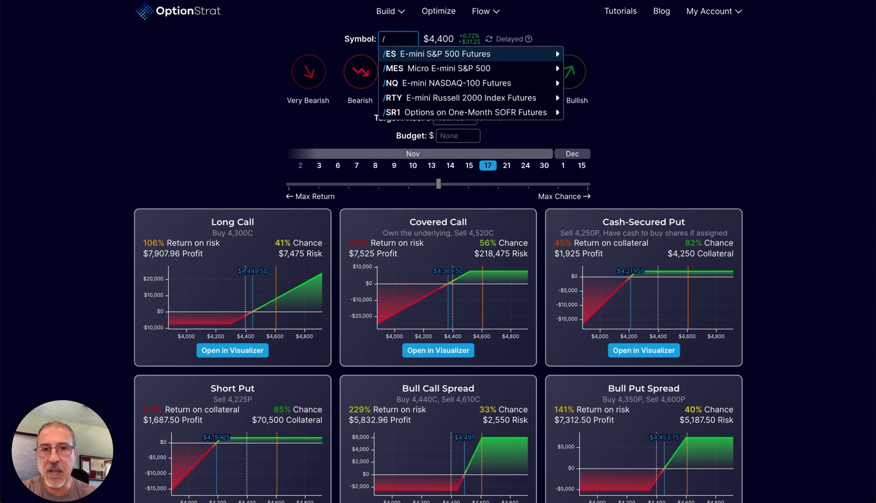
mouse_move(404, 98)
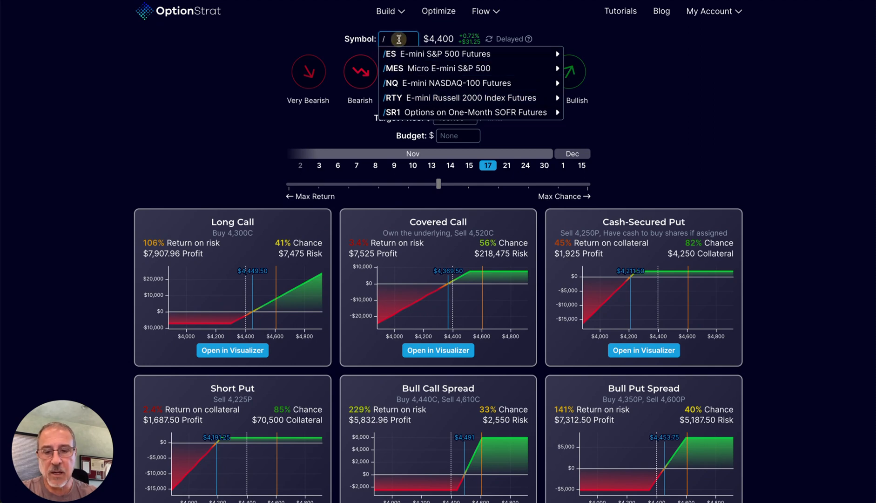
type("b")
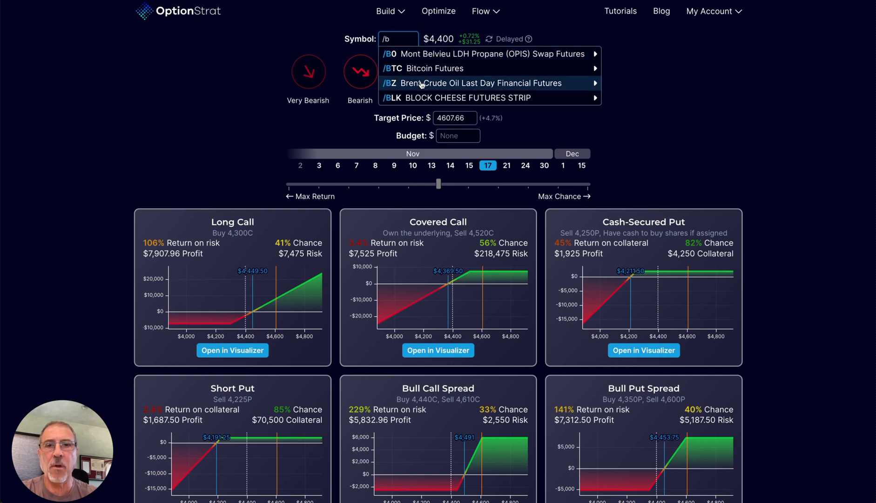
mouse_move(308, 36)
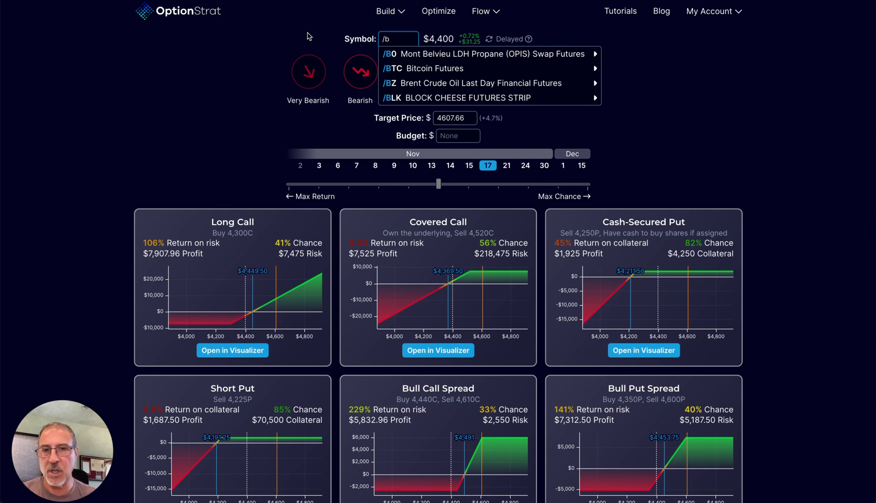
mouse_move(397, 38)
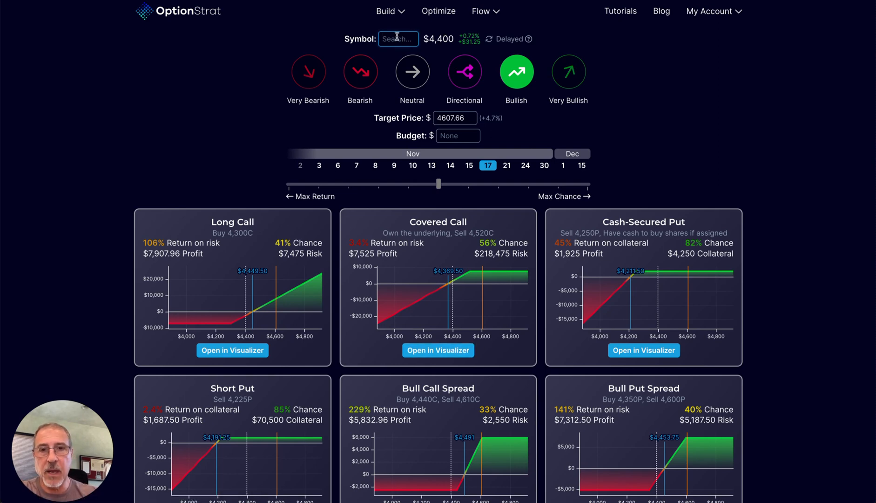
Load /ES E-mini S&P 500 futures and show neutral-outlook strategies
type("/es")
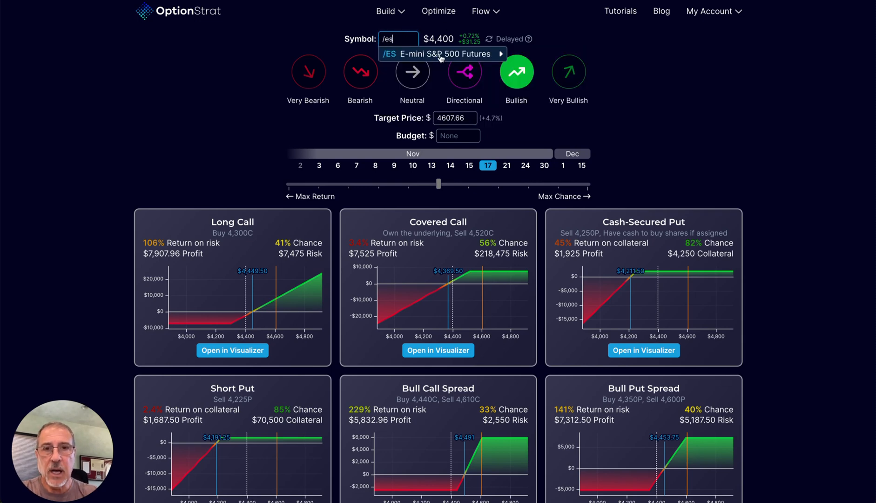
left_click(441, 54)
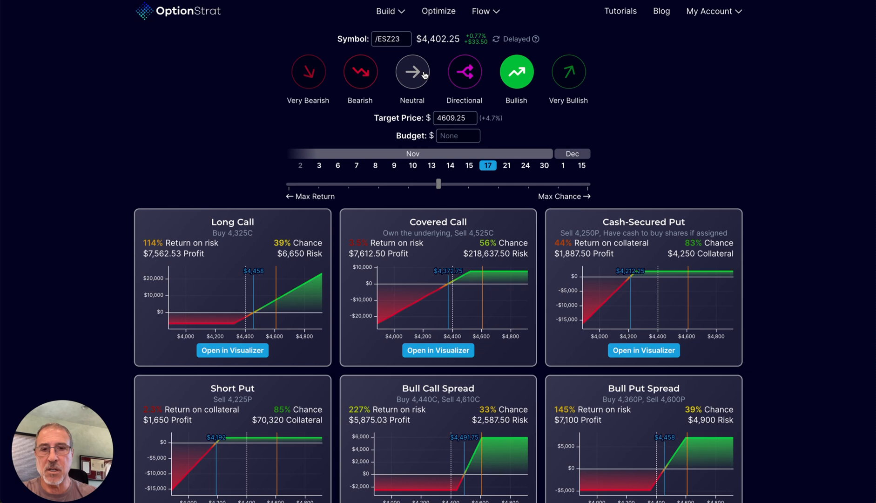
mouse_move(490, 288)
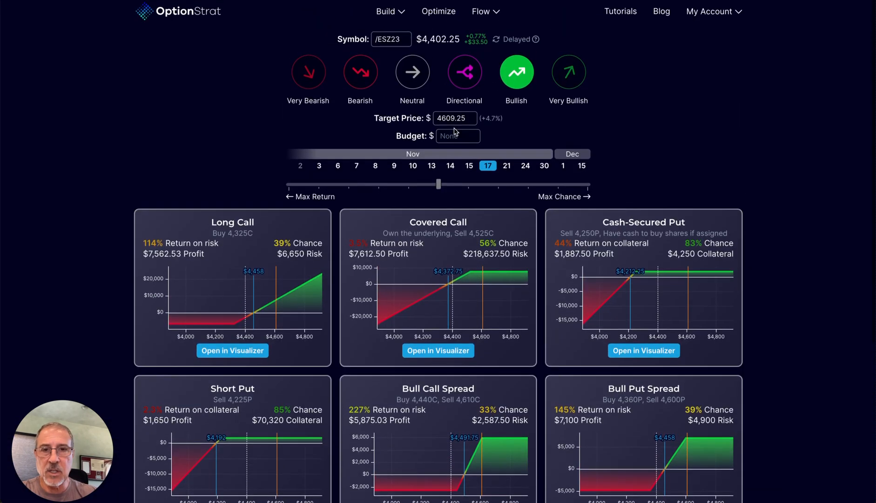
left_click(411, 71)
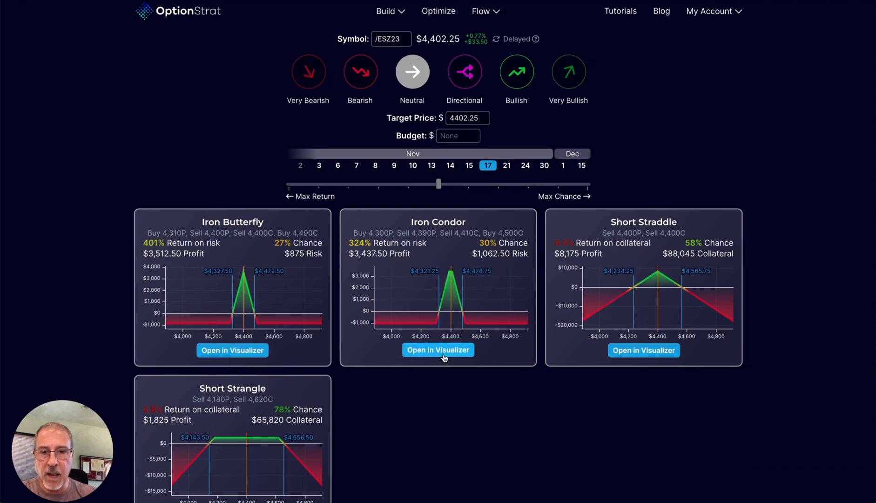
Open the /ESZ23 Iron Condor in the visualizer with its profit and loss chart
left_click(438, 350)
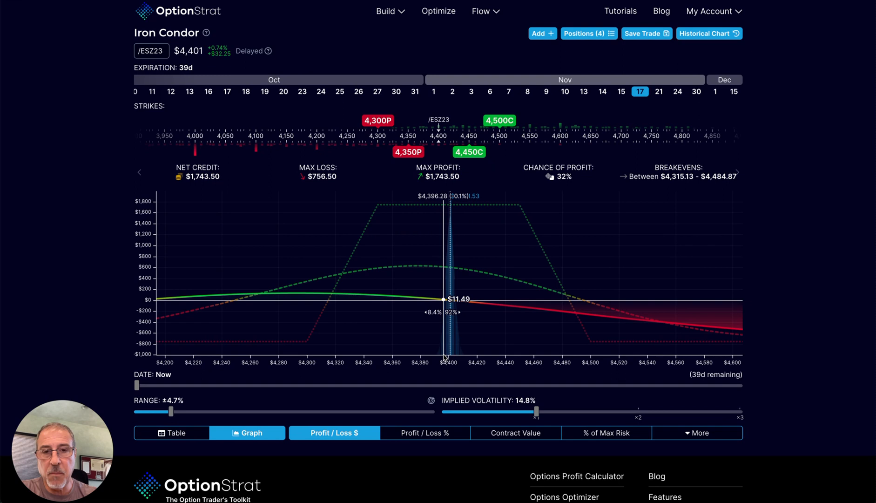
mouse_move(427, 36)
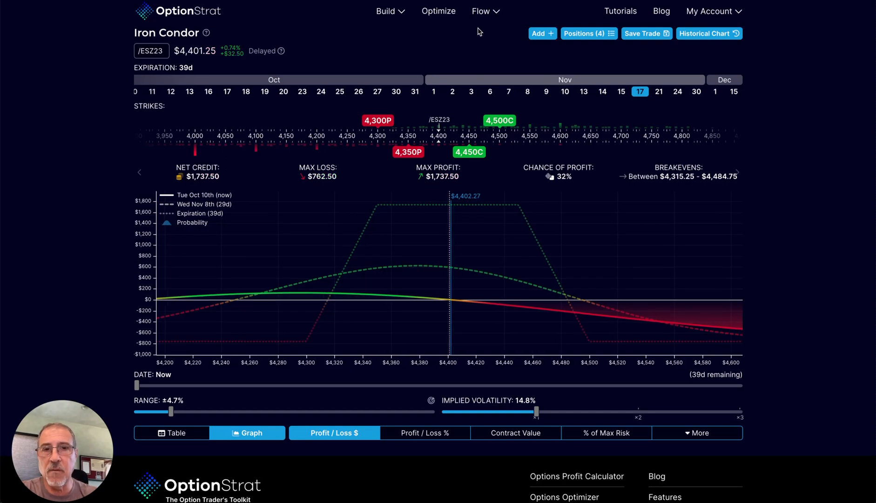
Show Flow > News Flow headlines filtered to the TSLA ticker
left_click(481, 10)
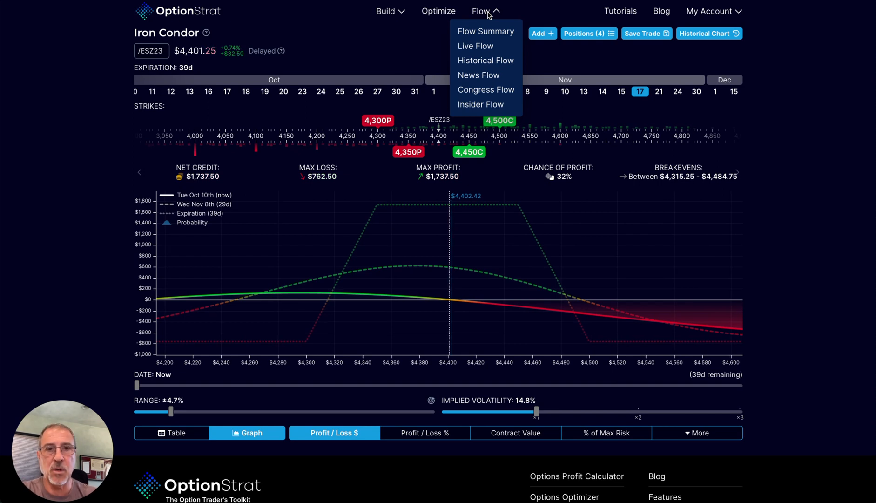
mouse_move(479, 75)
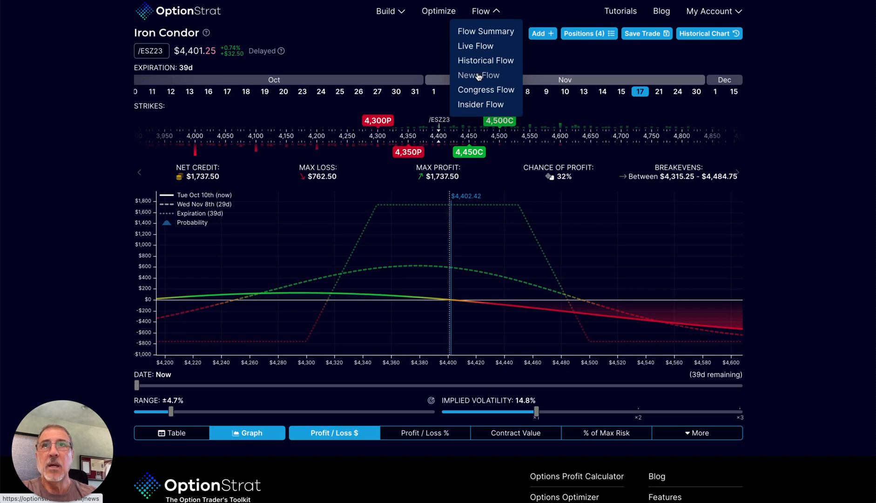
left_click(478, 74)
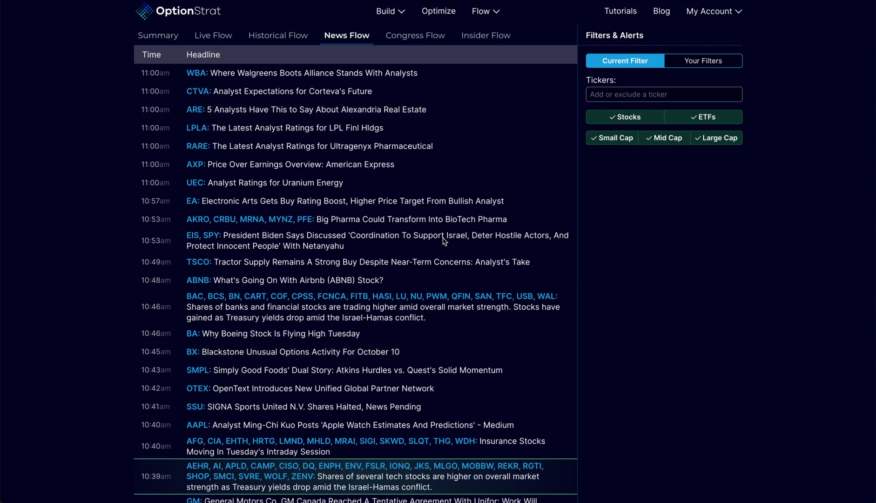
mouse_move(333, 241)
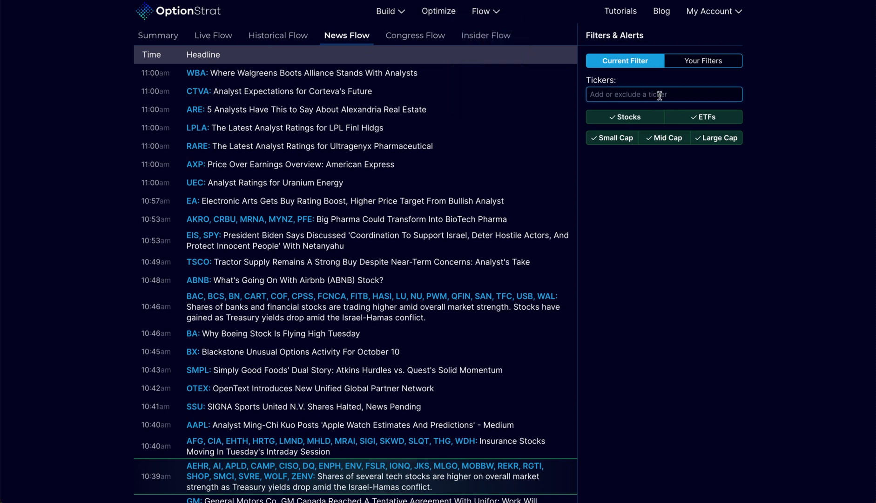
type("TSLA")
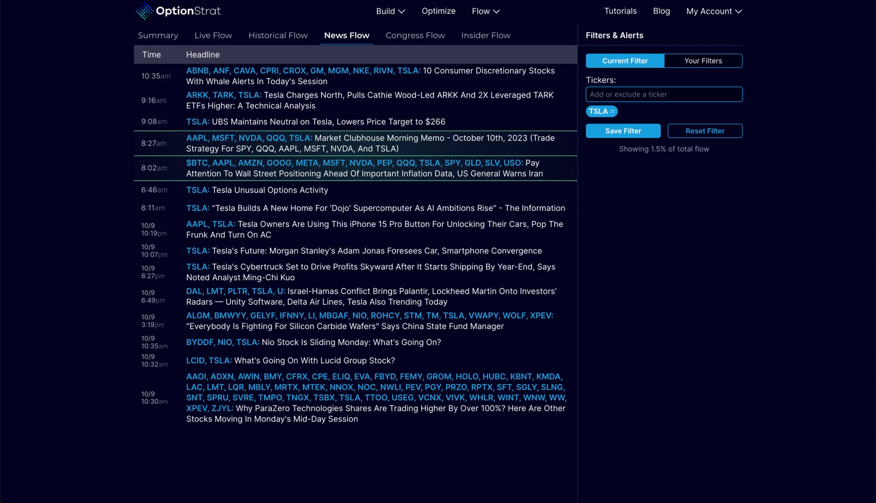
mouse_move(705, 131)
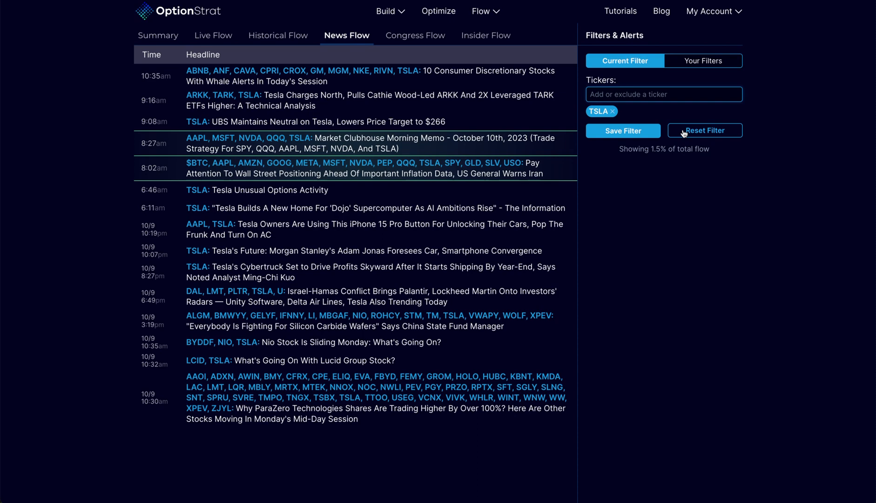
View the saved AI Stocks filter's settings under Your Filters, then close the dialog
left_click(703, 61)
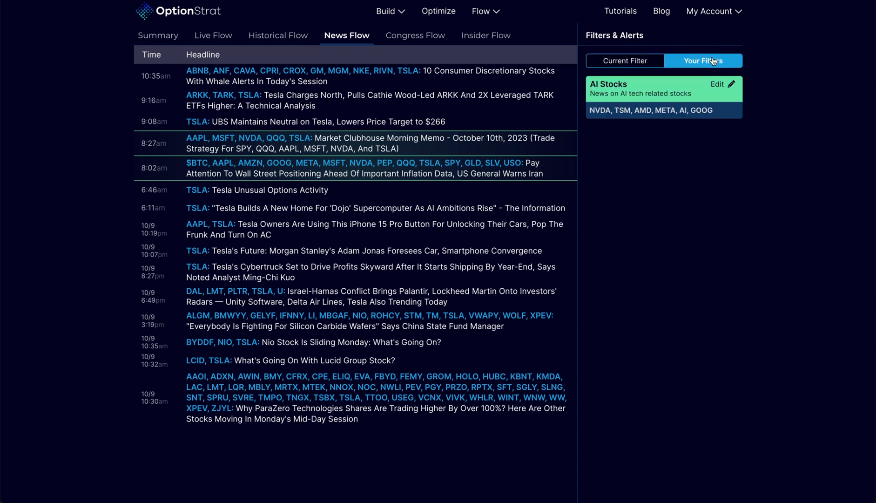
left_click(718, 85)
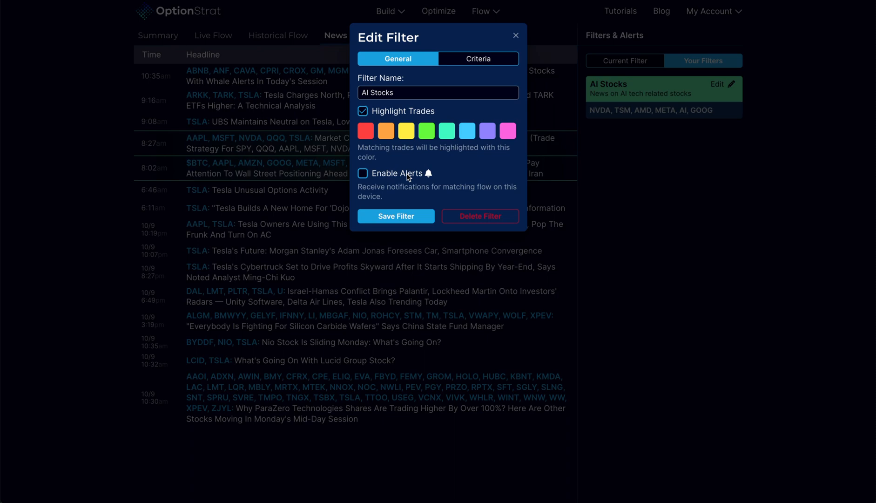
mouse_move(534, 48)
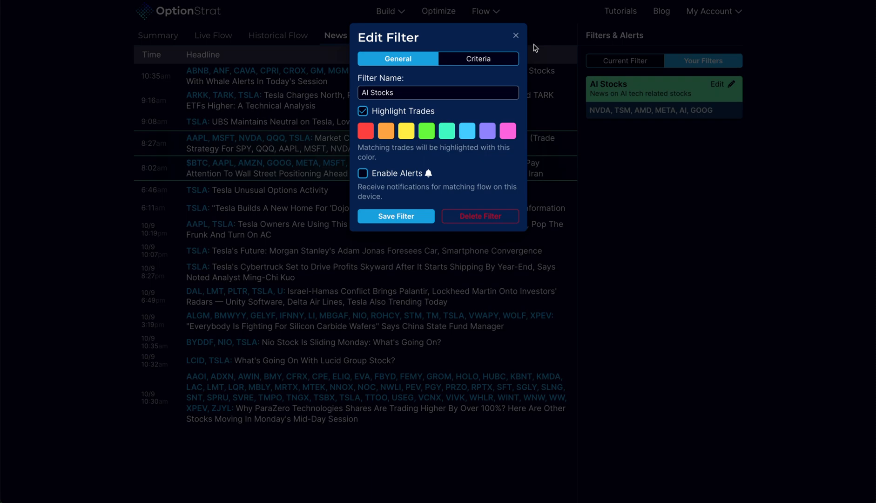
left_click(515, 35)
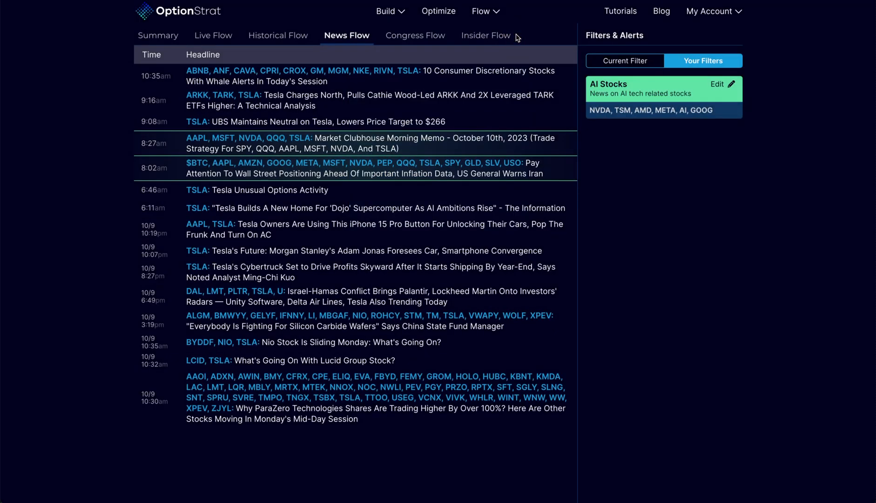
mouse_move(493, 26)
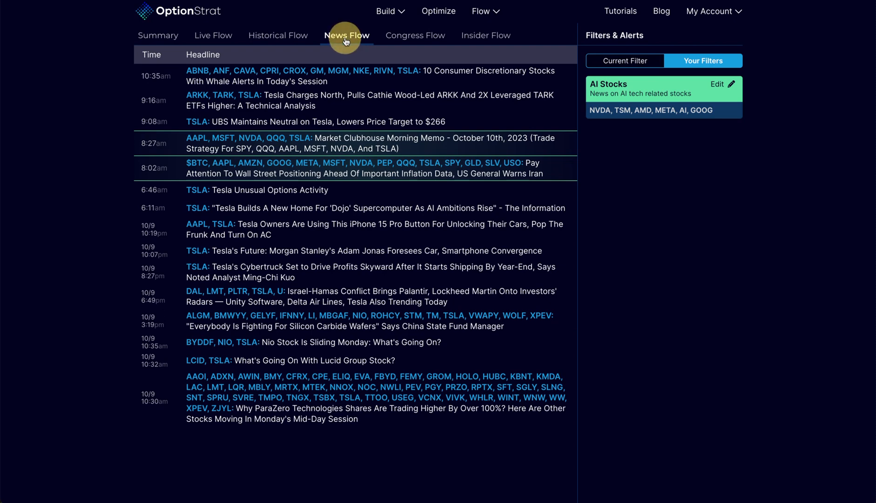
mouse_move(213, 35)
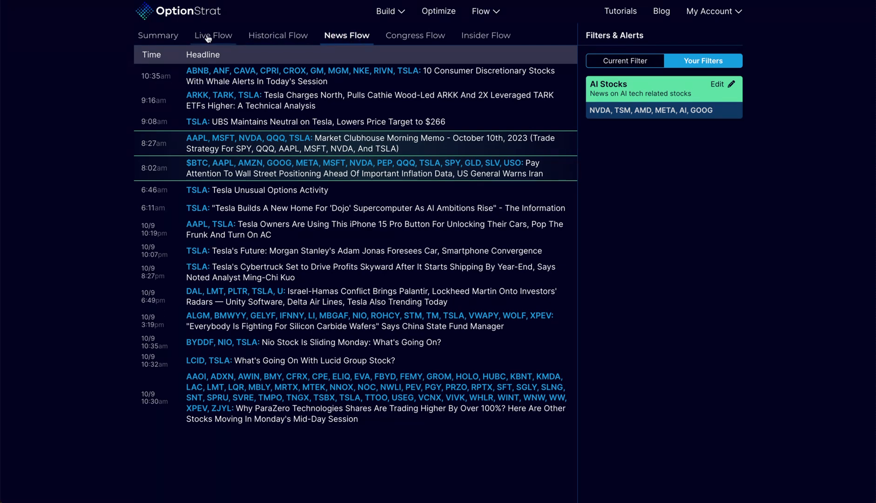
Switch to Live Flow and replace the TSLA ticker filter with /ES futures
left_click(214, 35)
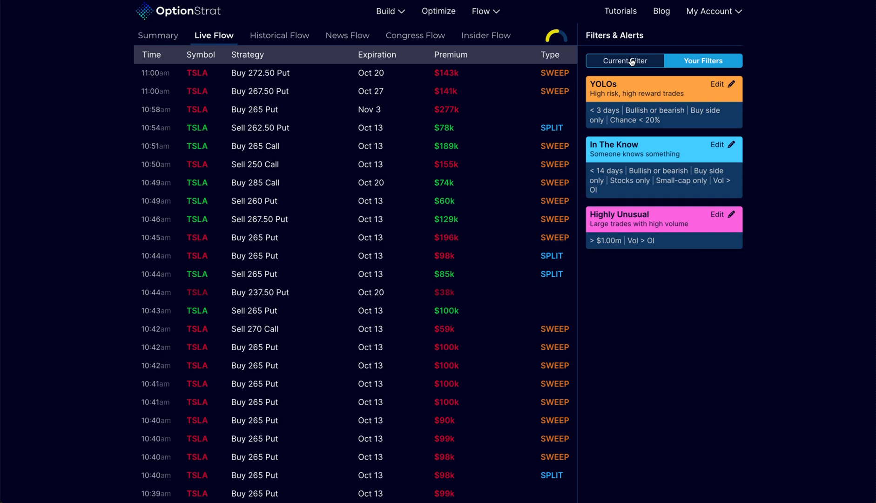
left_click(625, 61)
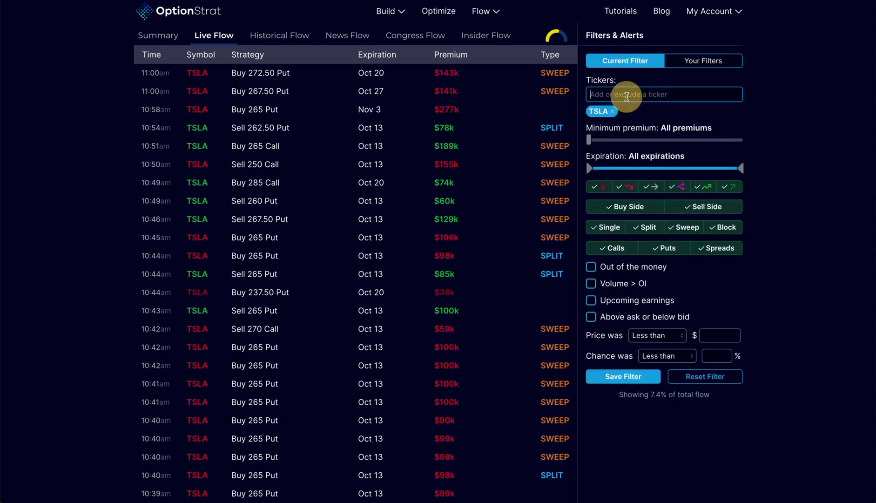
left_click(612, 111)
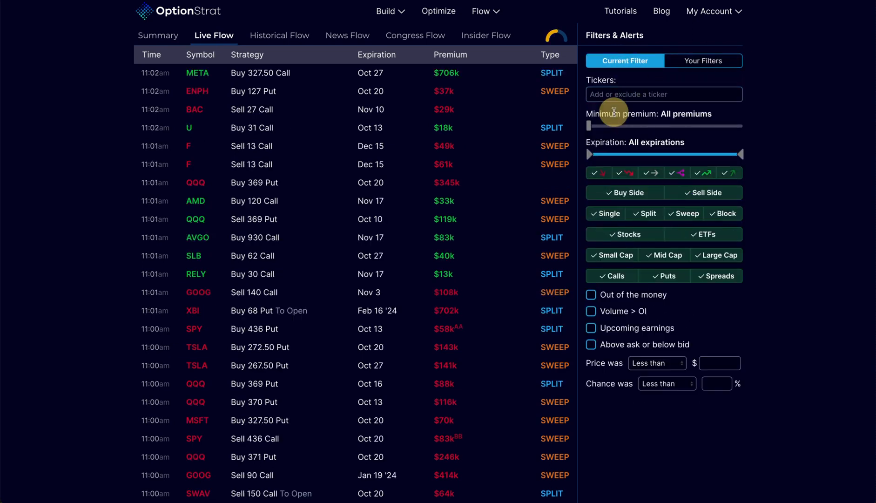
type("/e")
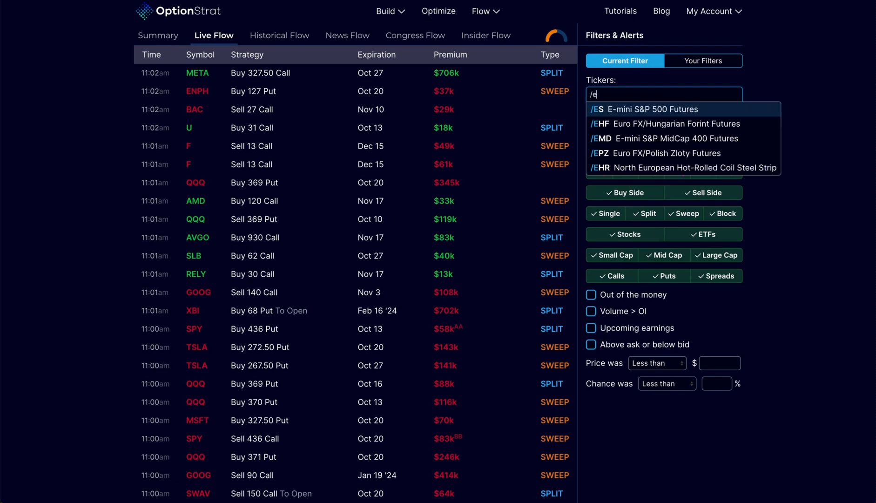
left_click(650, 109)
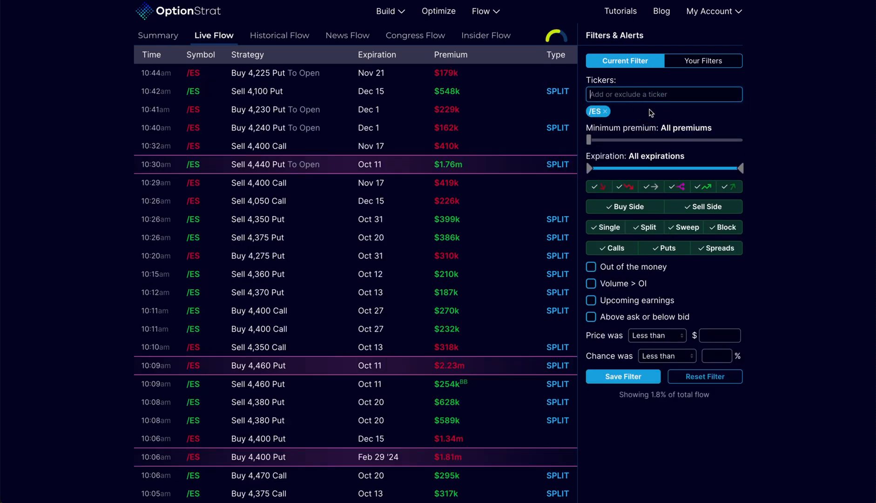
mouse_move(296, 158)
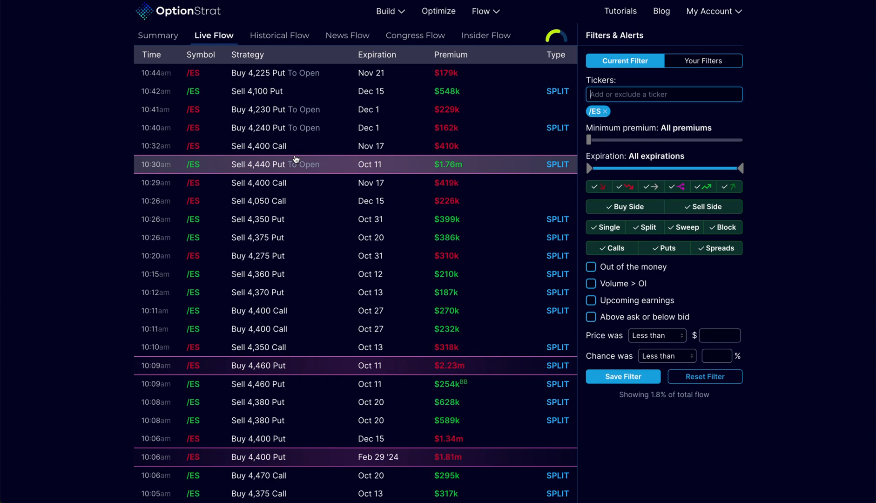
mouse_move(703, 206)
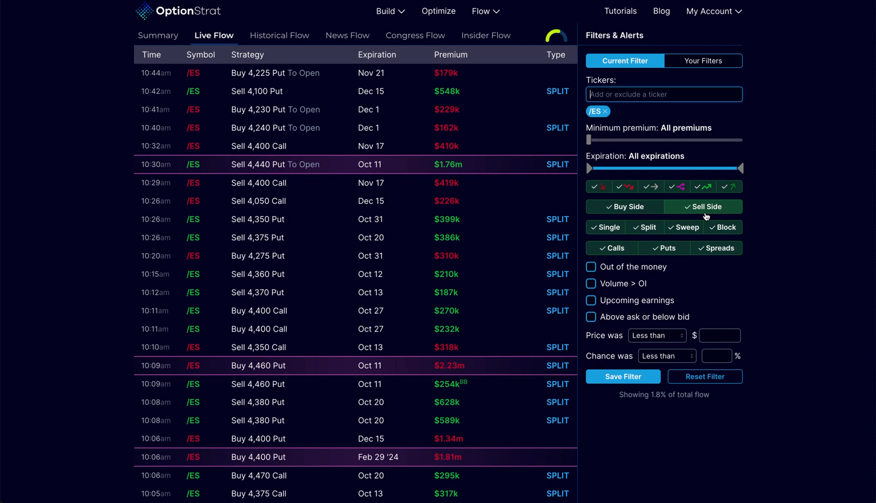
mouse_move(796, 236)
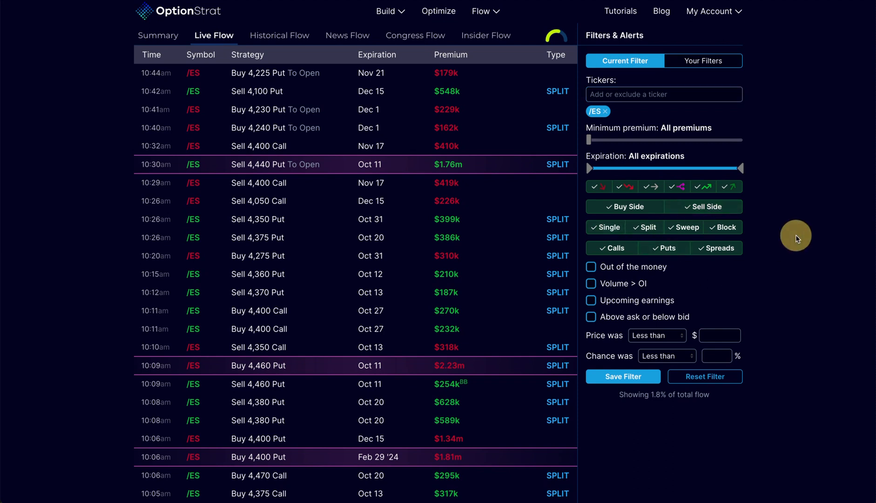
mouse_move(517, 21)
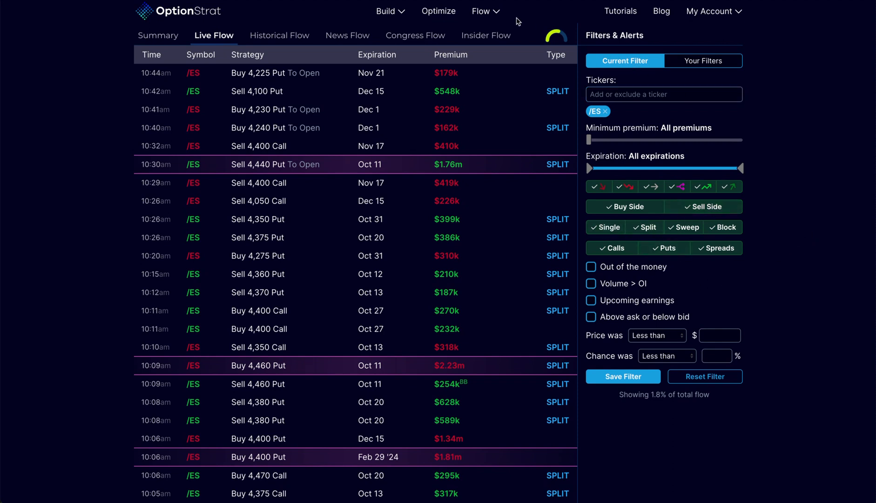
left_click(483, 10)
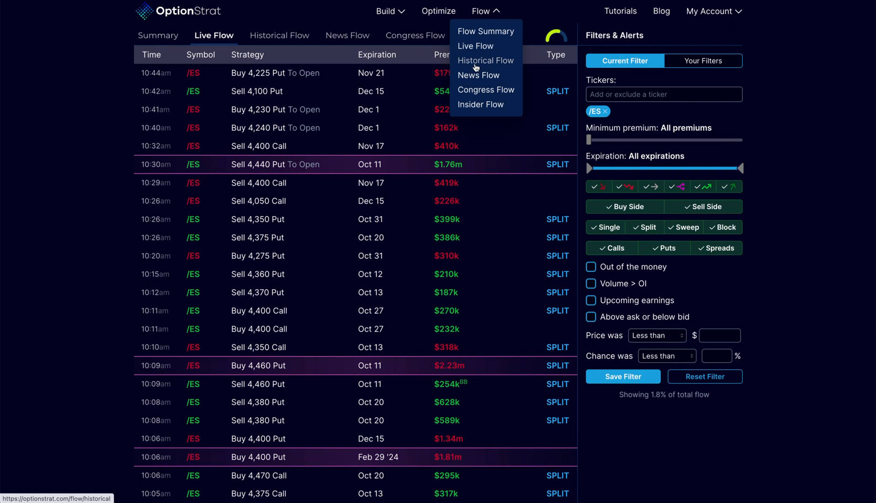
mouse_move(477, 78)
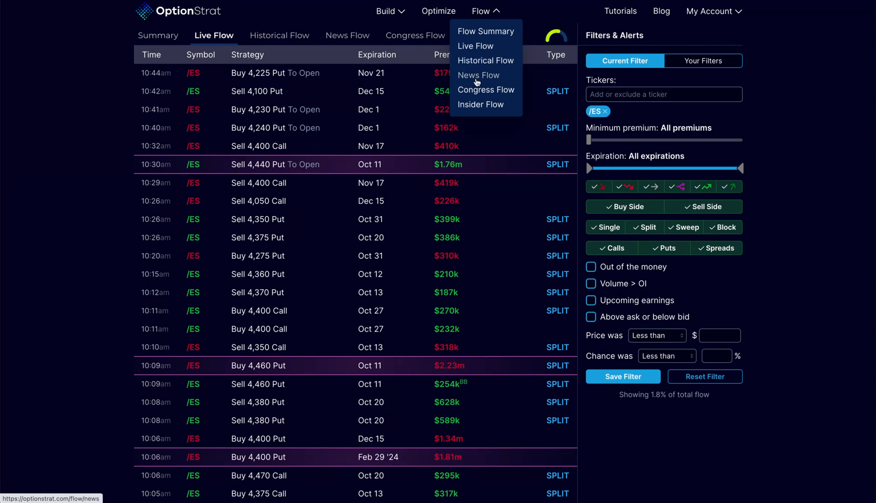
mouse_move(477, 93)
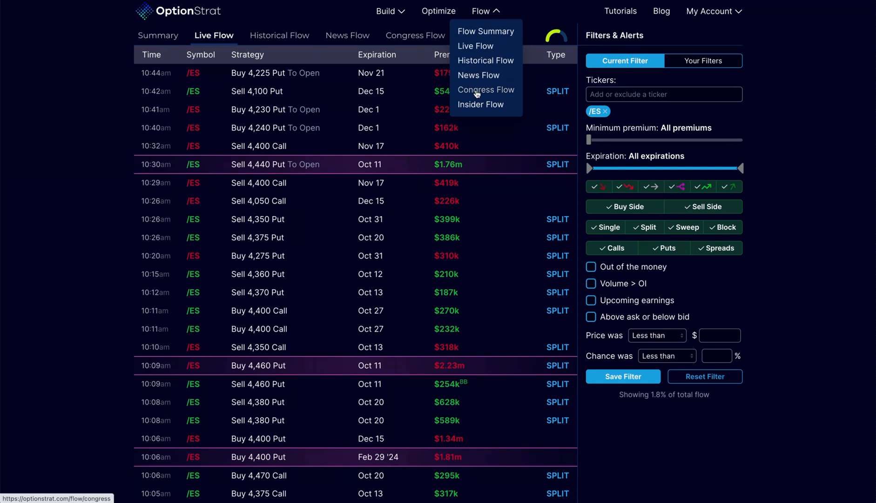
left_click(486, 90)
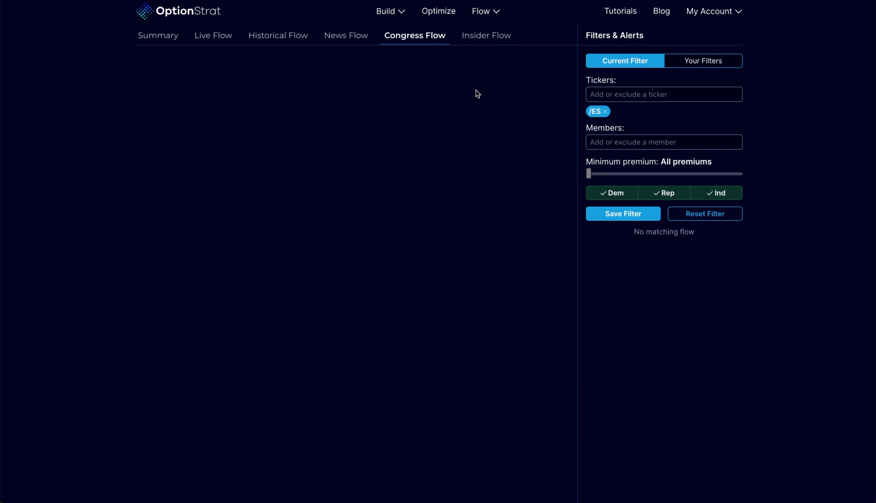
mouse_move(605, 111)
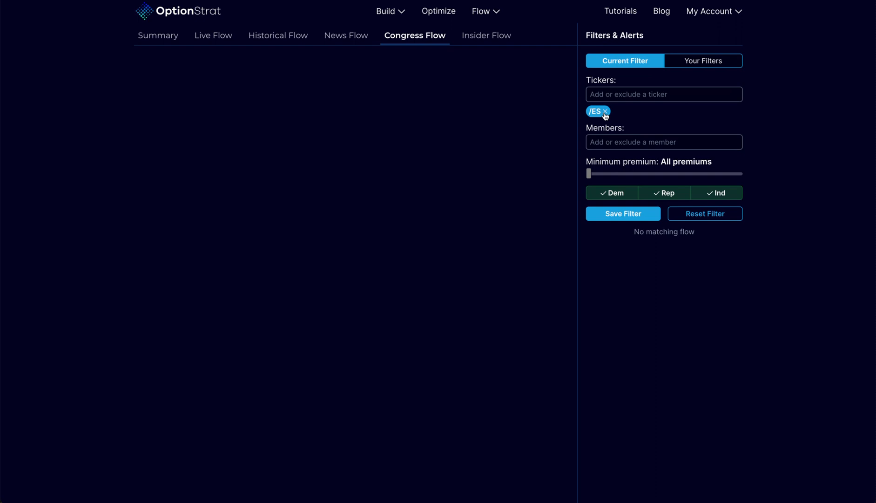
left_click(605, 112)
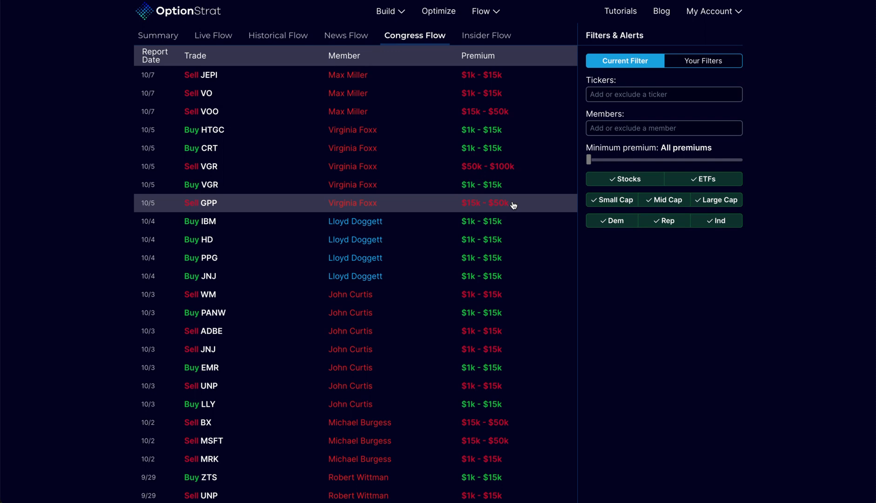
mouse_move(372, 75)
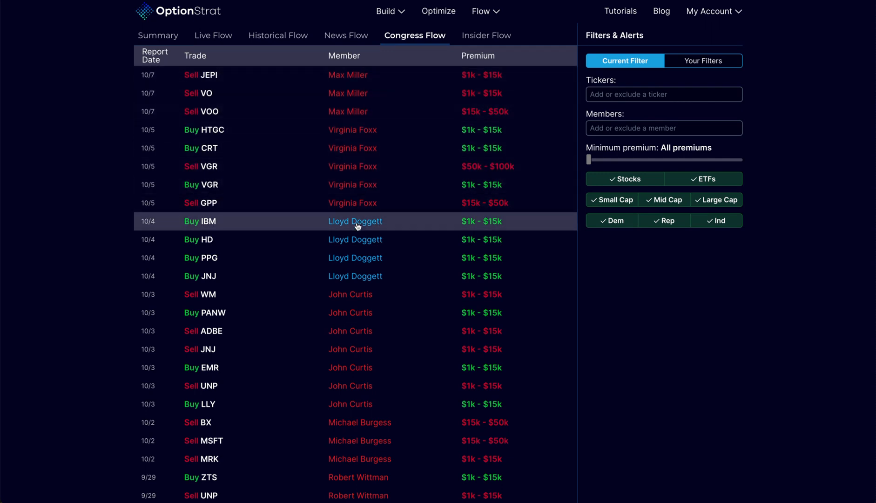
mouse_move(351, 294)
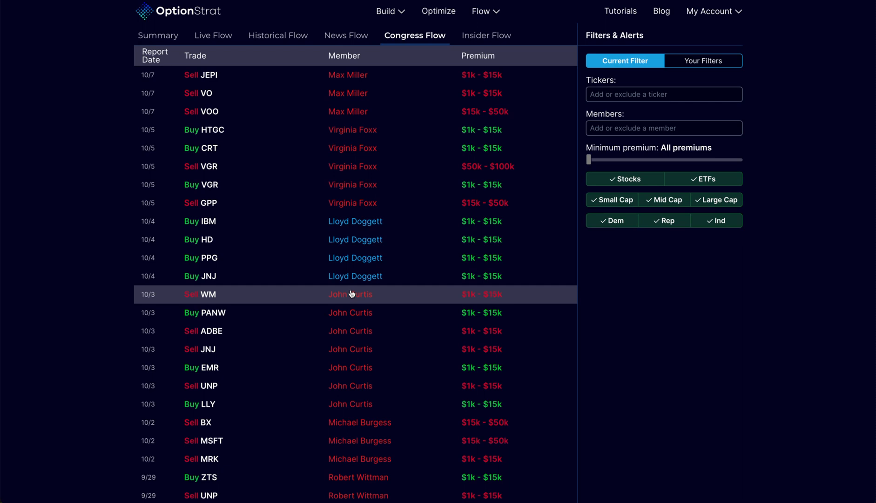
mouse_move(326, 298)
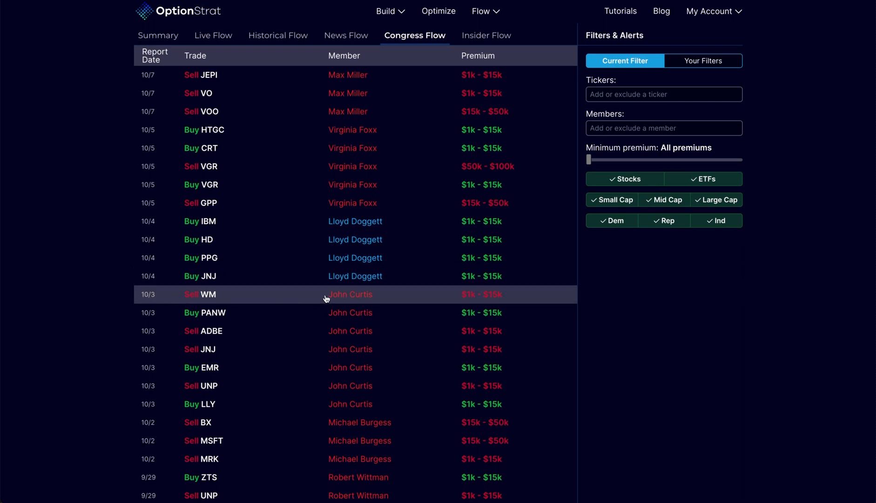
mouse_move(355, 275)
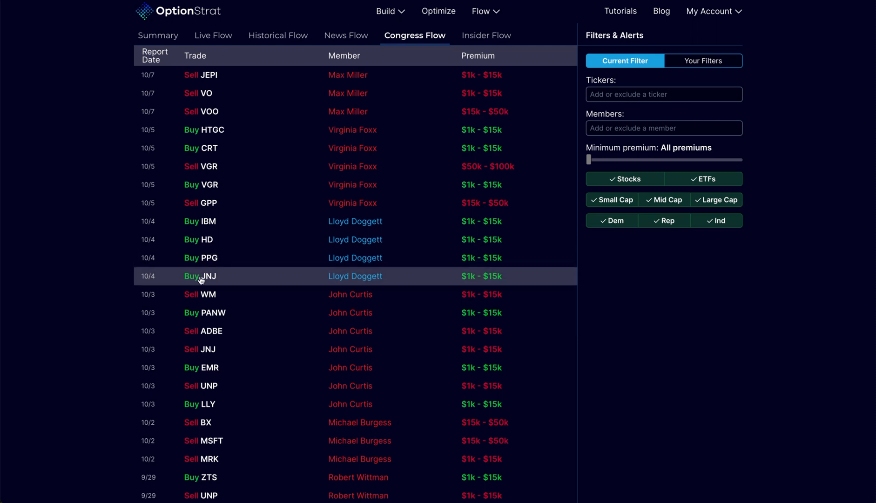
mouse_move(160, 258)
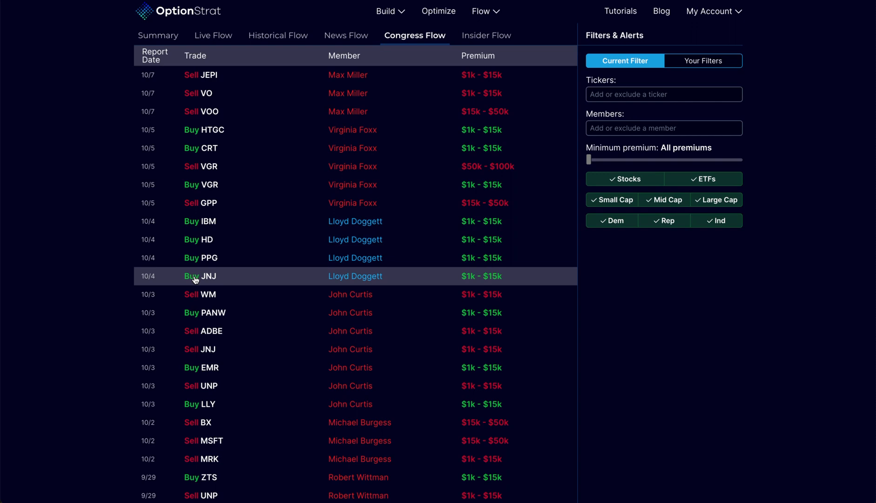
mouse_move(160, 278)
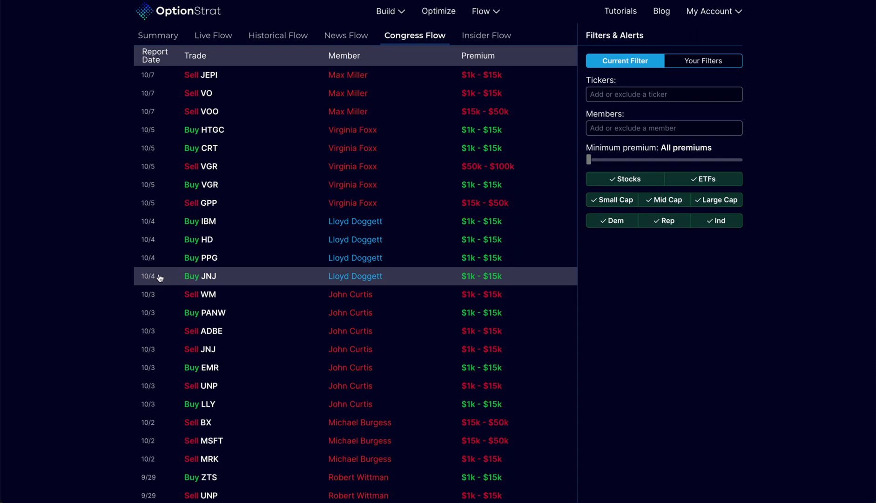
left_click(199, 276)
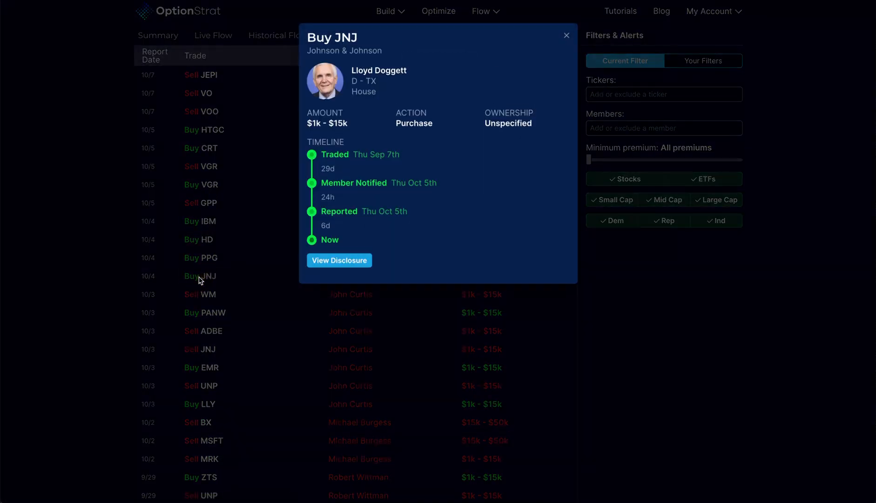
mouse_move(358, 179)
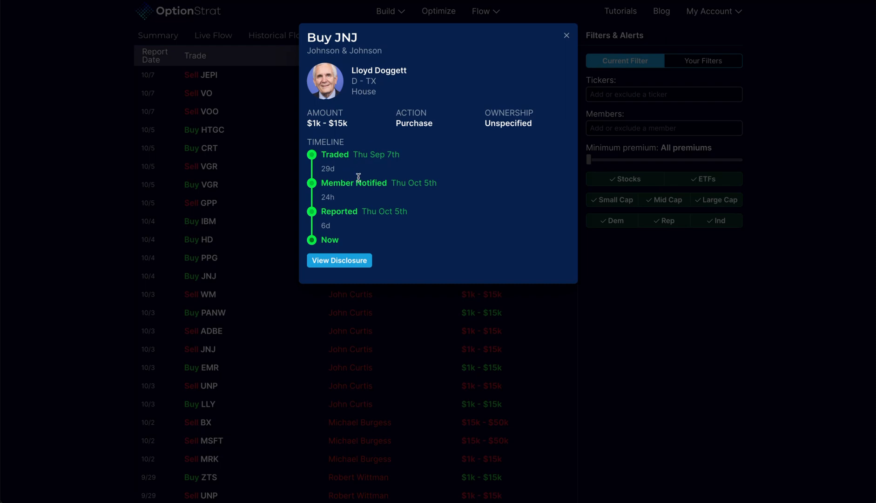
mouse_move(388, 166)
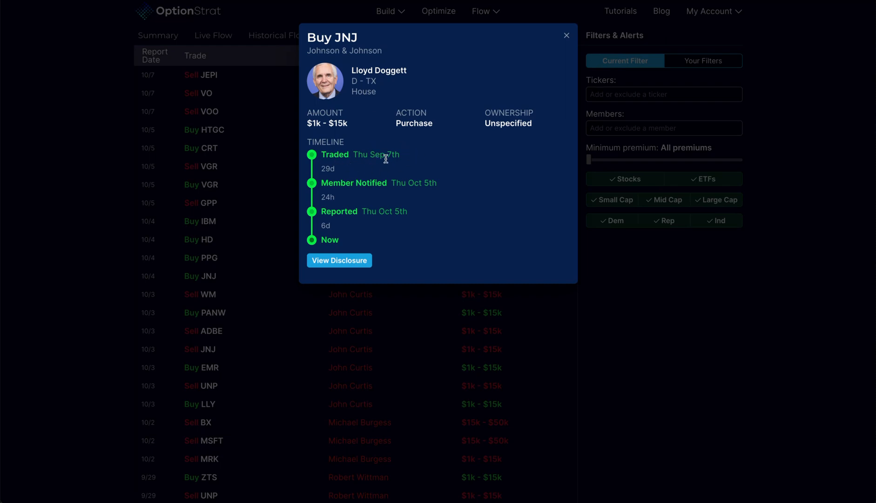
left_click(566, 35)
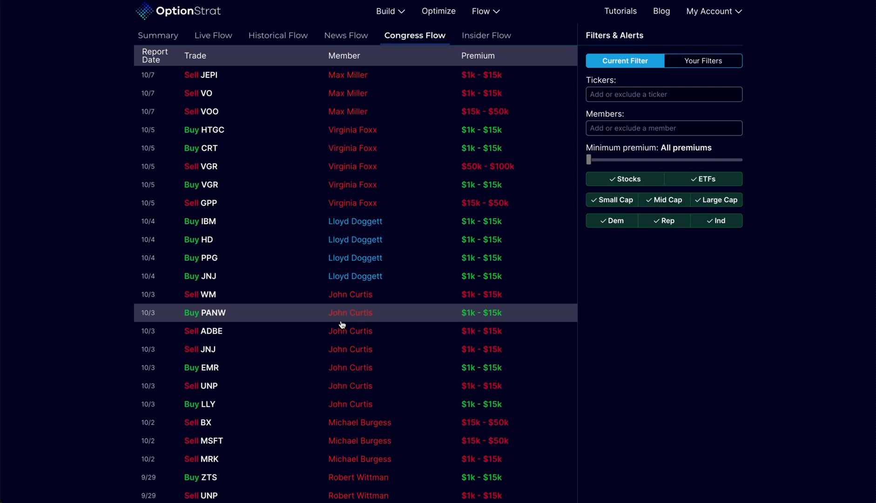
mouse_move(603, 160)
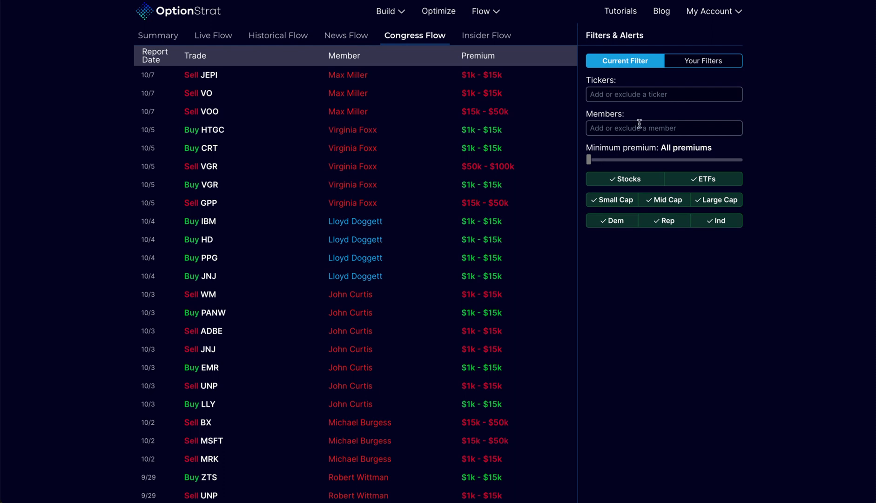
mouse_move(626, 132)
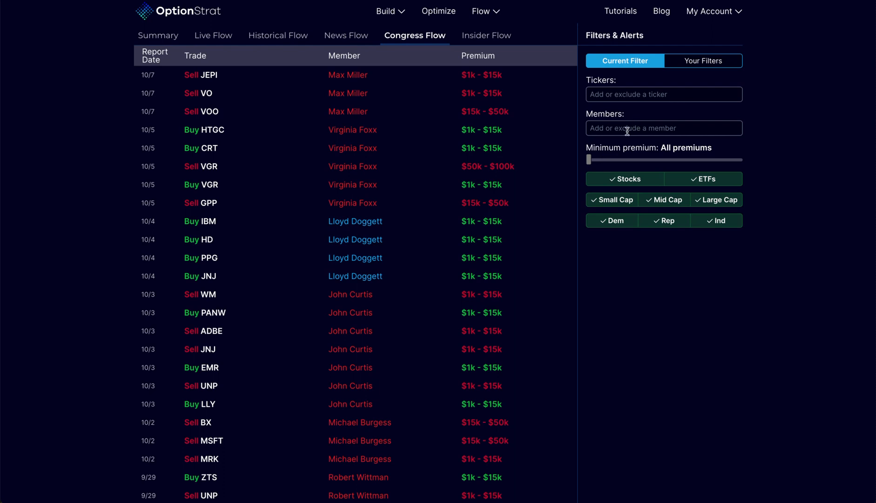
left_click(663, 128)
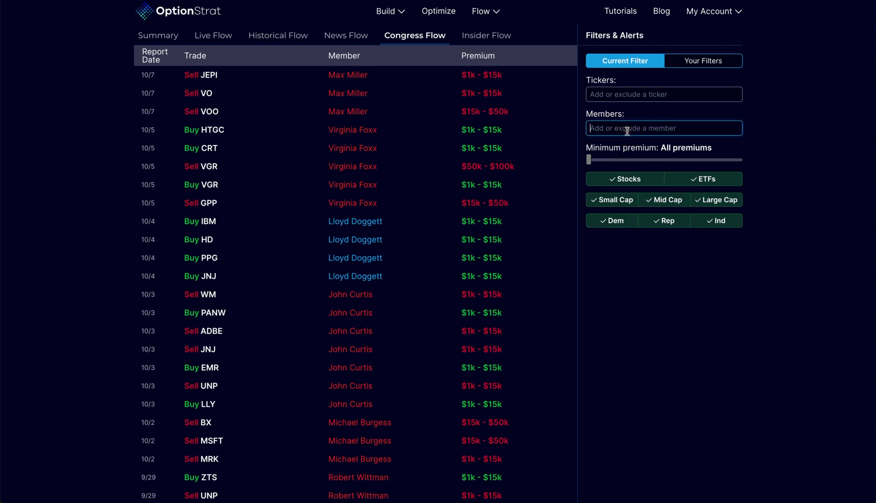
type("john")
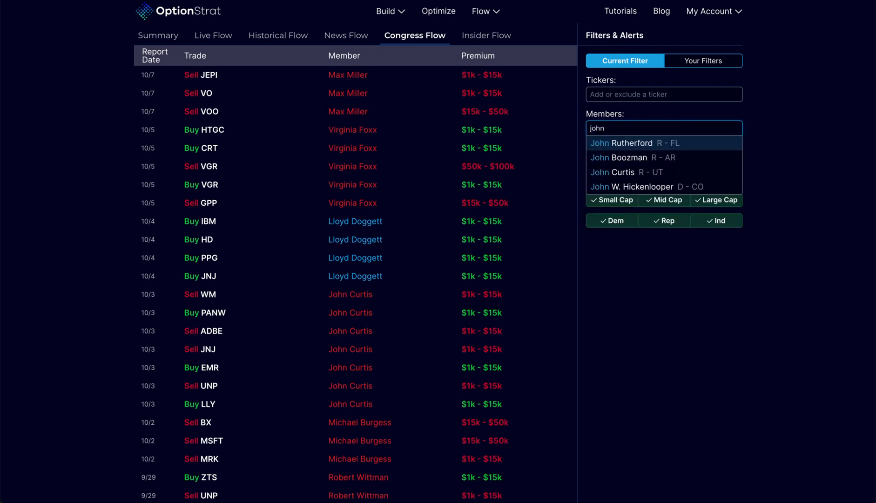
left_click(612, 172)
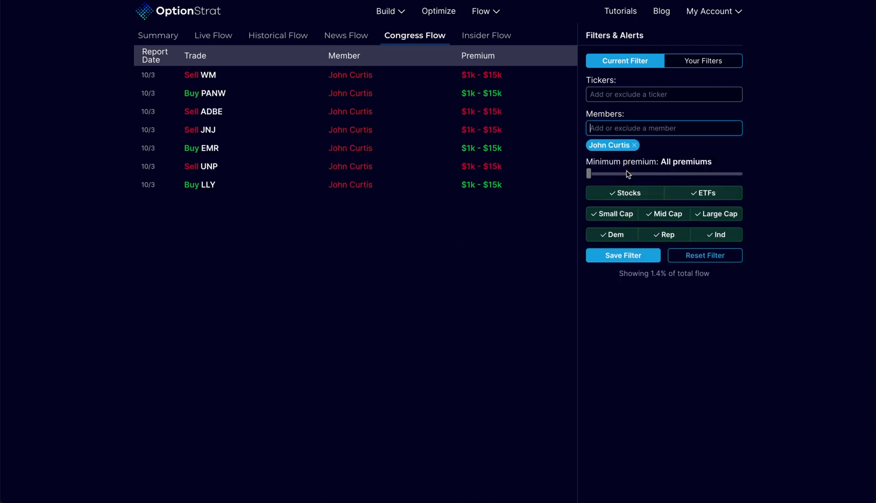
mouse_move(422, 292)
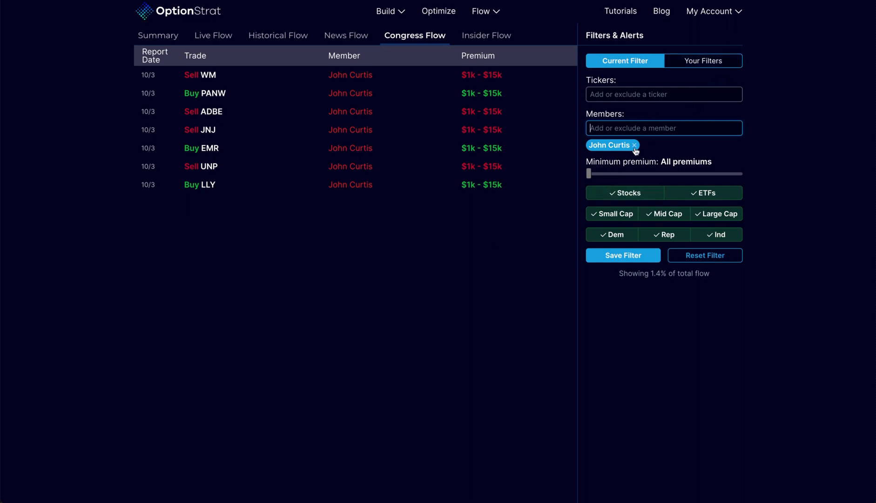
left_click(635, 145)
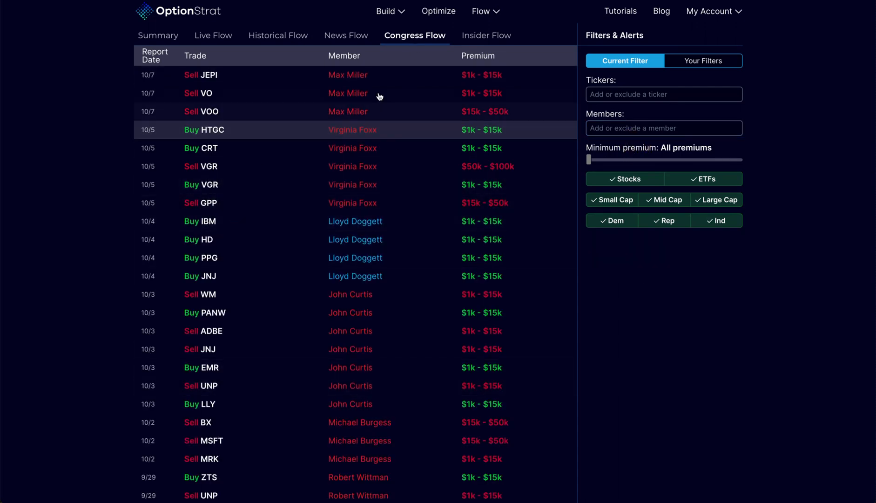
mouse_move(496, 38)
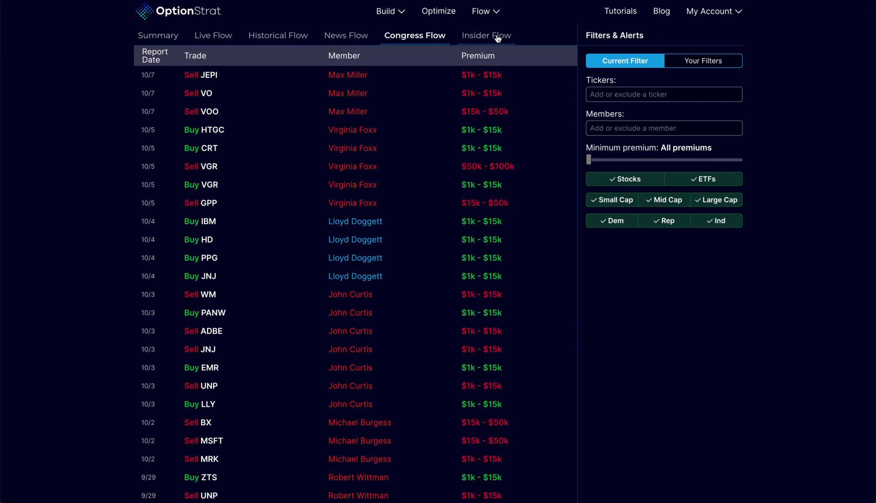
Show the Insider Flow list of corporate insider trades
left_click(486, 35)
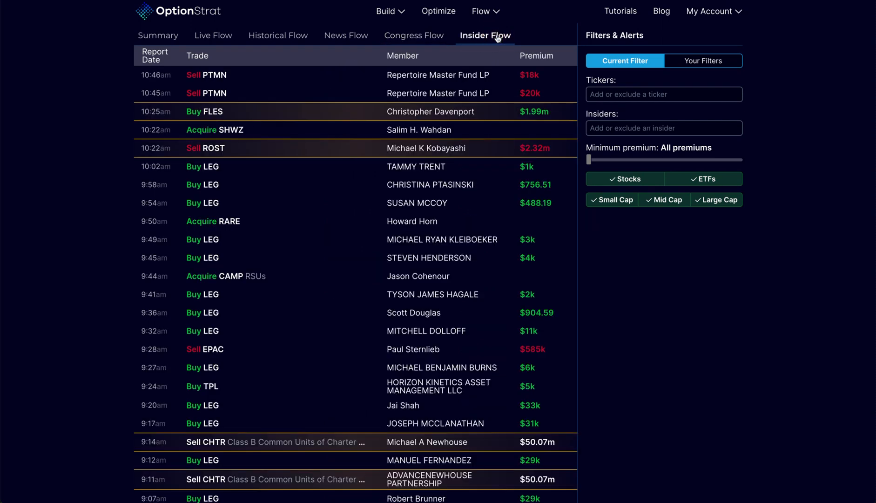
mouse_move(260, 121)
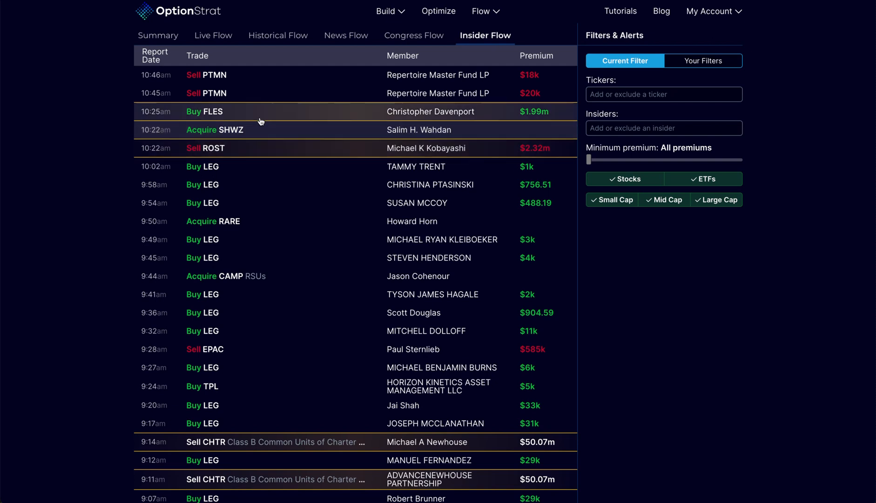
mouse_move(240, 321)
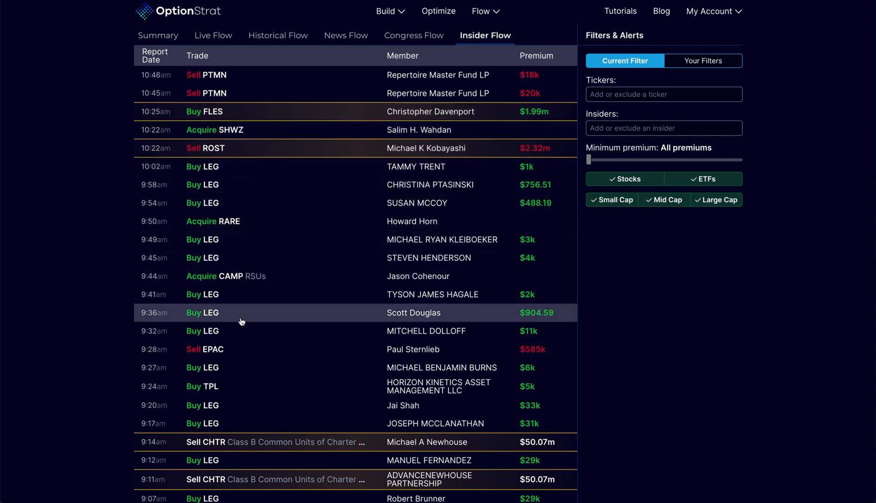
mouse_move(273, 197)
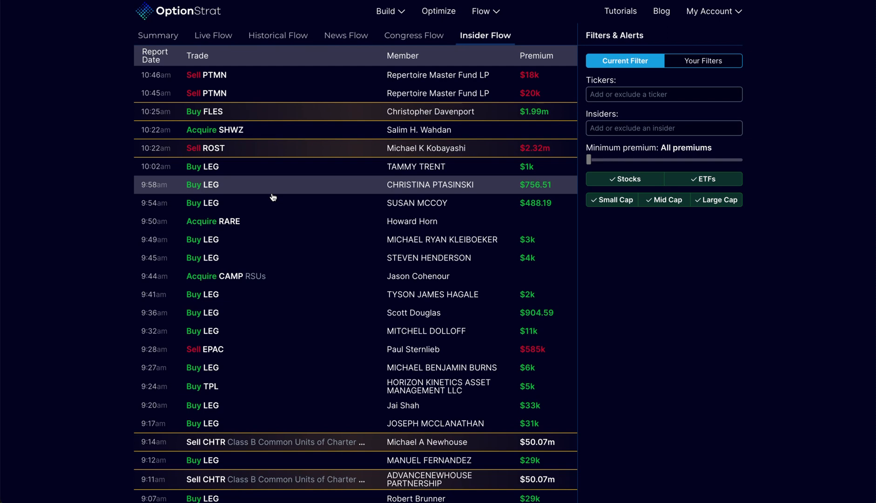
mouse_move(220, 191)
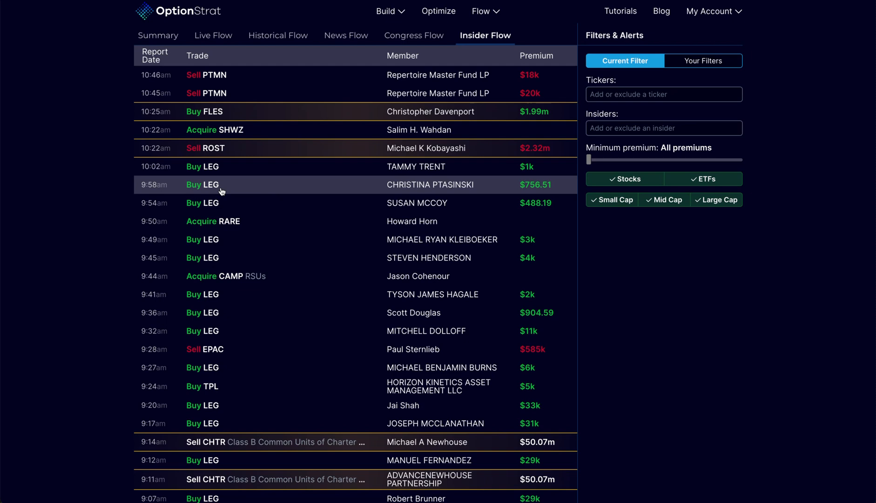
mouse_move(428, 188)
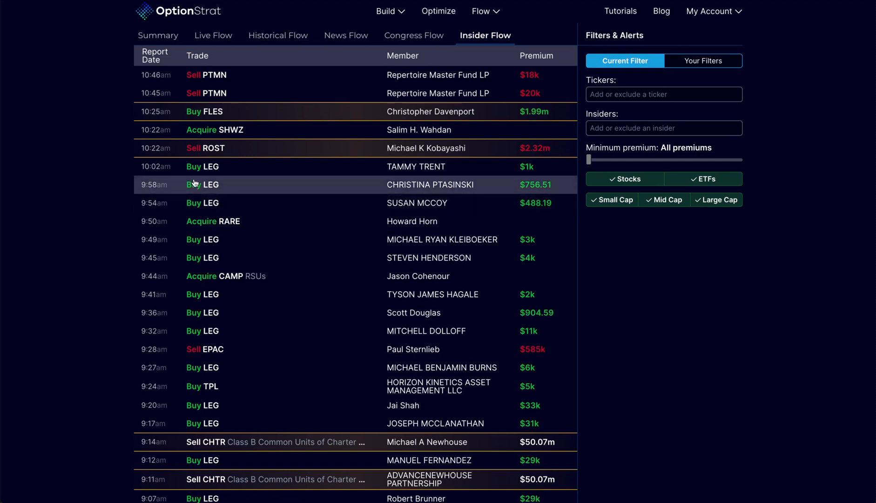
left_click(203, 185)
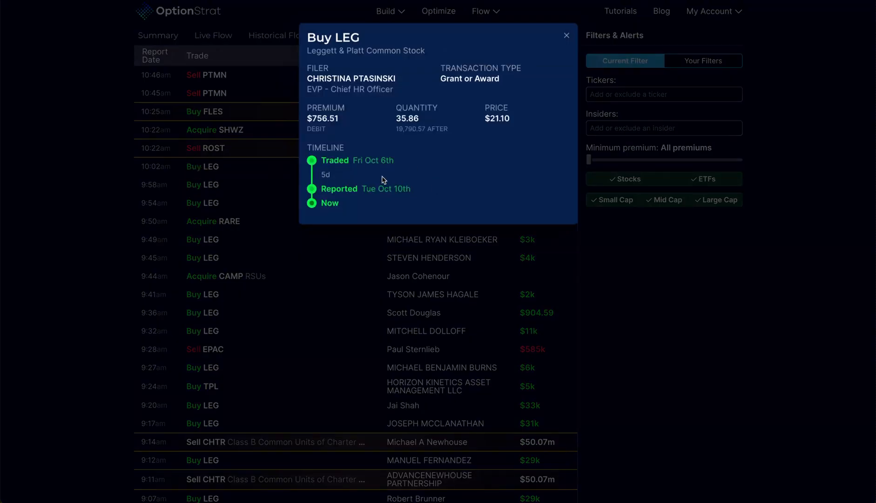
mouse_move(373, 173)
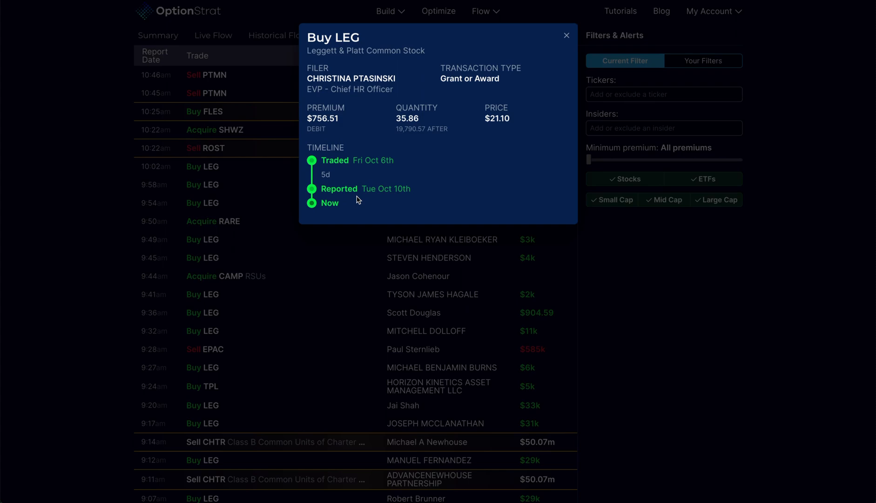
mouse_move(564, 37)
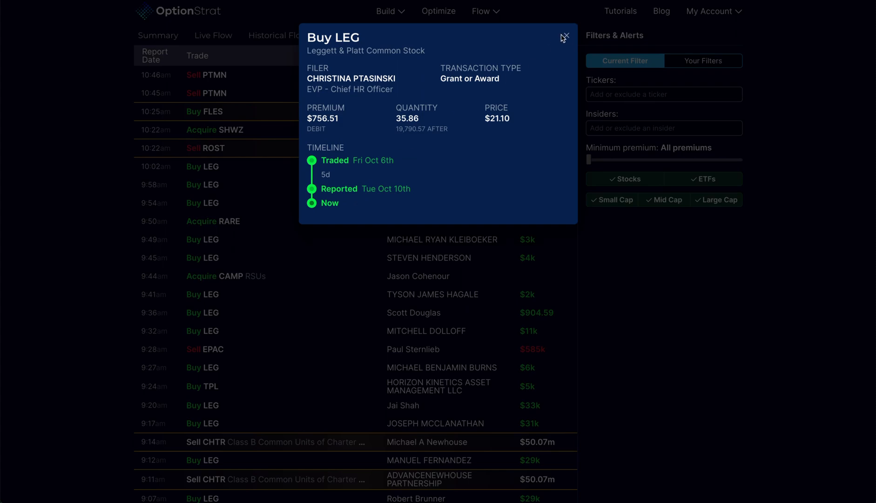
left_click(566, 37)
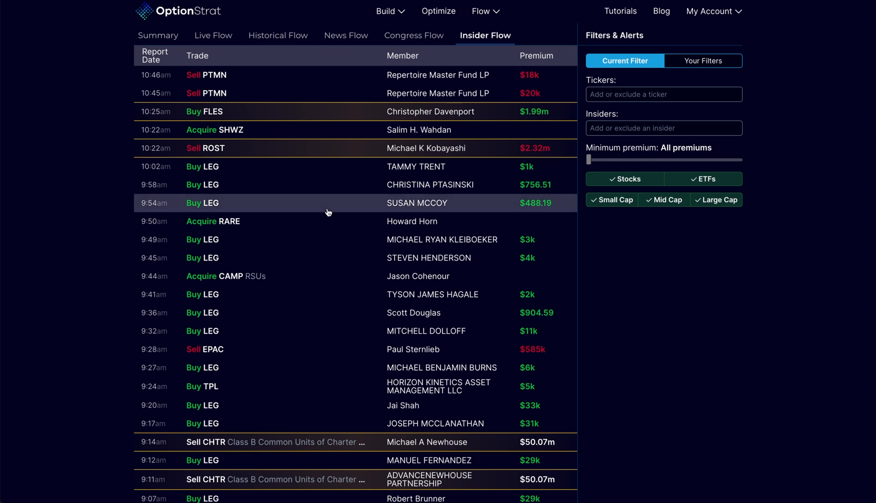
scroll("down", 3)
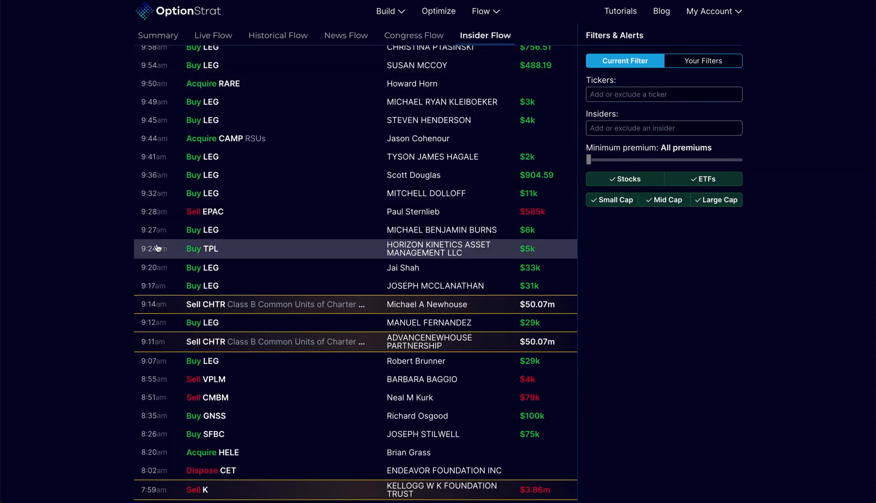
left_click(203, 249)
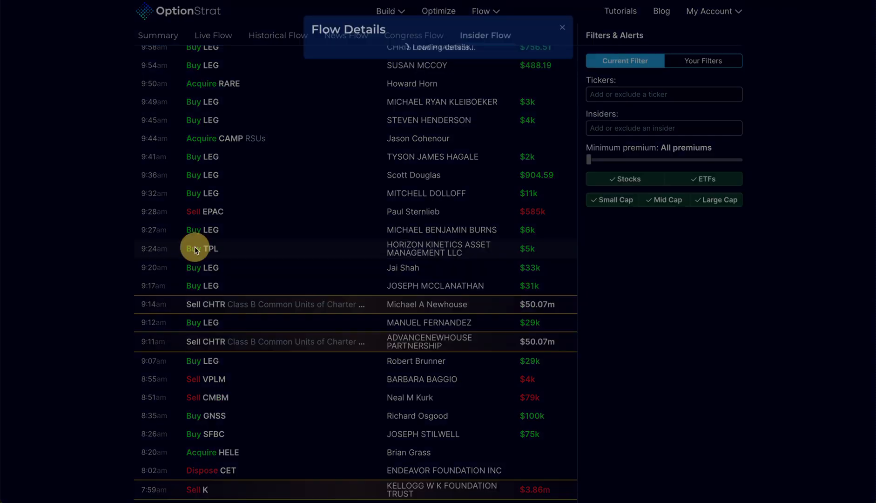
left_click(202, 248)
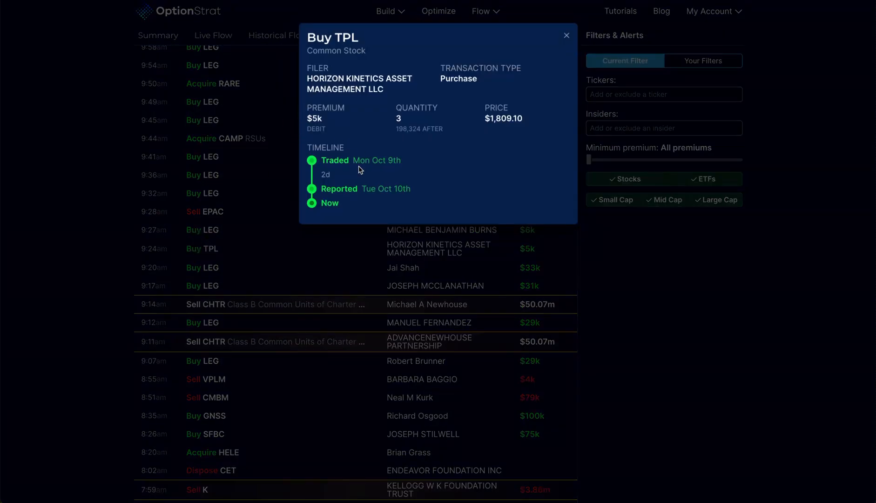
left_click(566, 35)
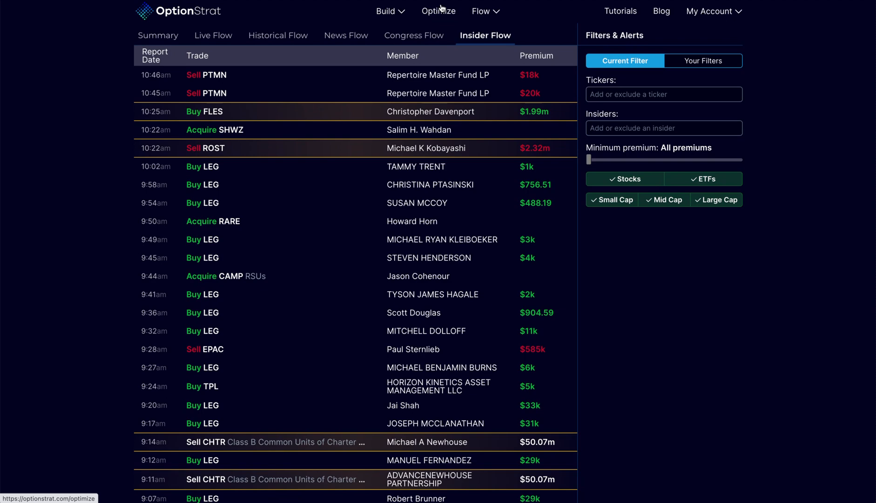
In the optimizer, load the S&P 500 Index (SPX) with a Neutral outlook
left_click(438, 10)
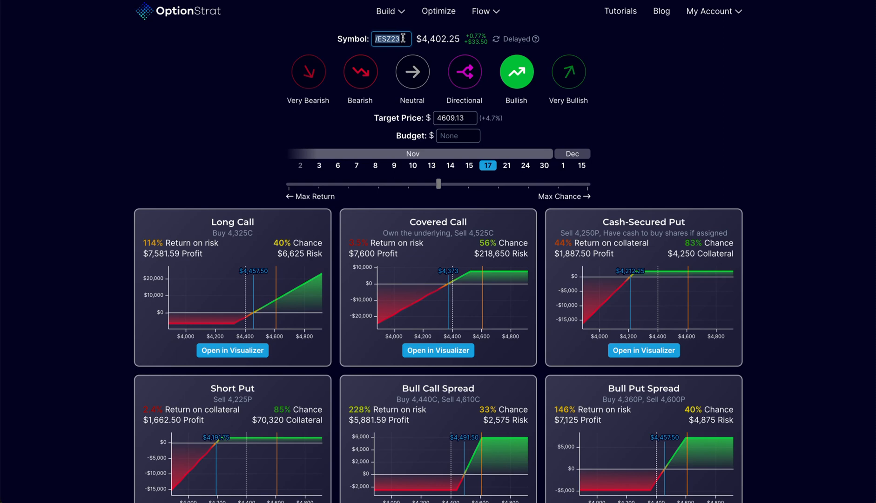
type("spx")
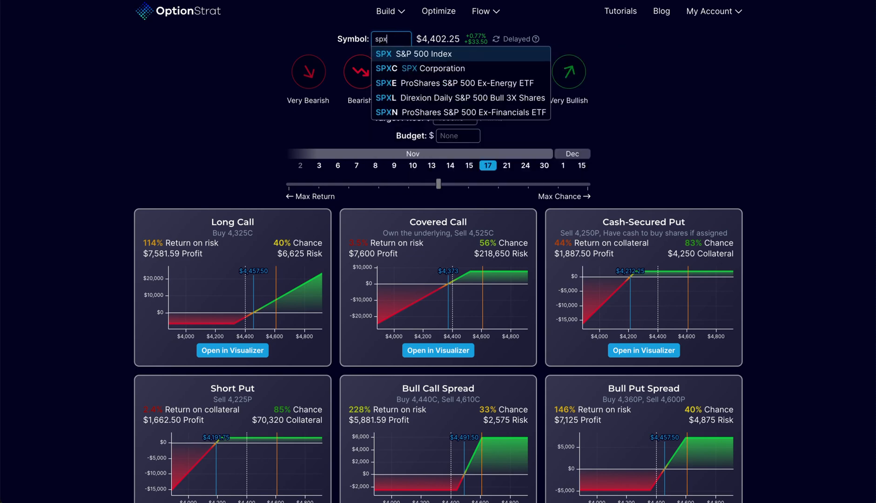
left_click(412, 54)
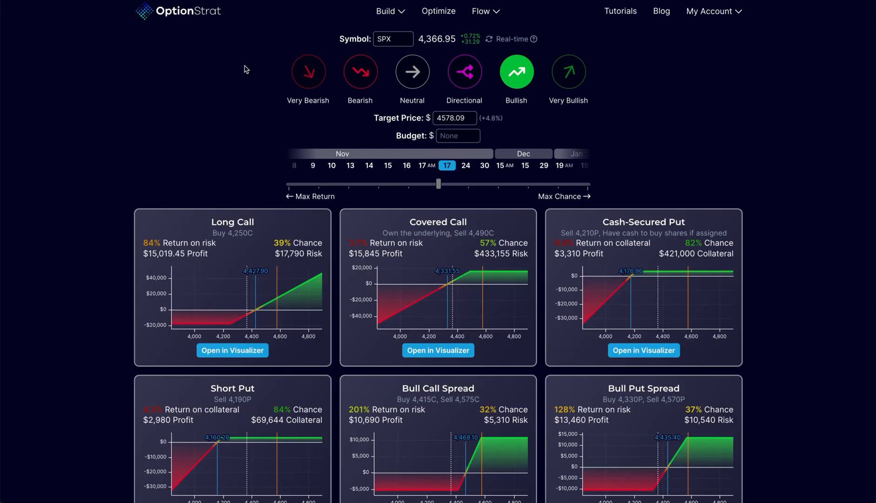
mouse_move(190, 110)
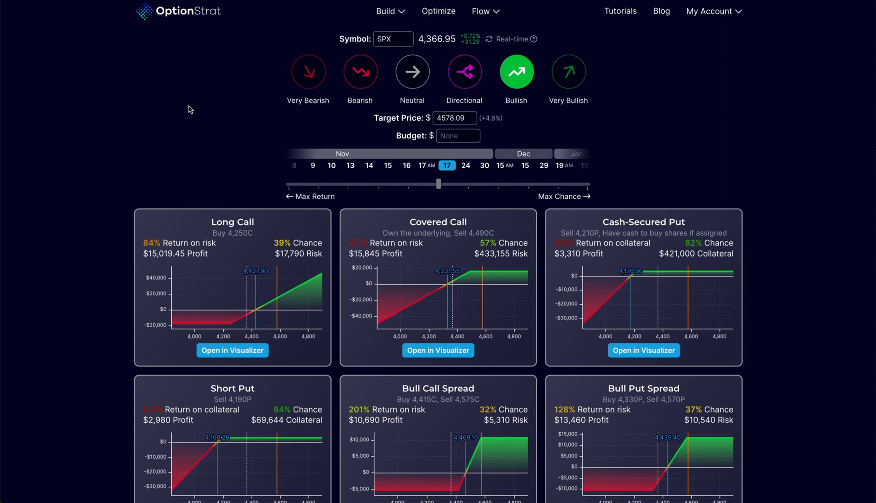
left_click(411, 72)
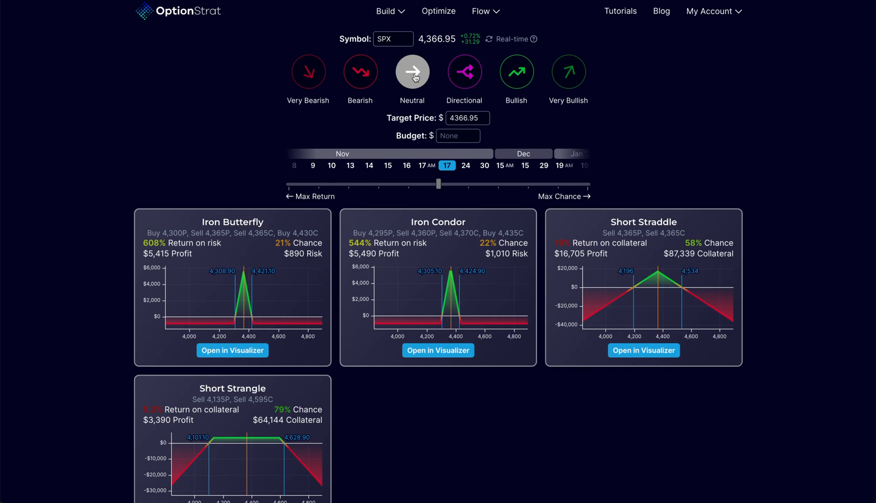
Build a Calendar Put Spread on SPX from the Calendar Spreads catalogue
left_click(386, 11)
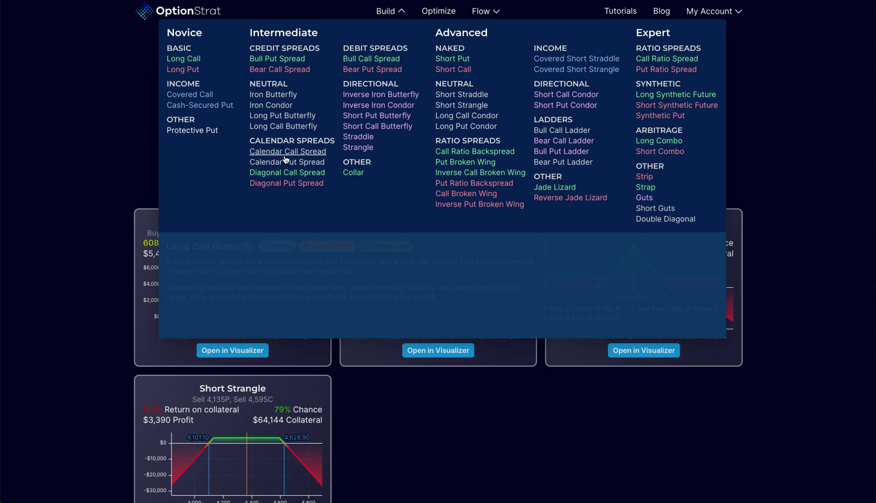
mouse_move(287, 162)
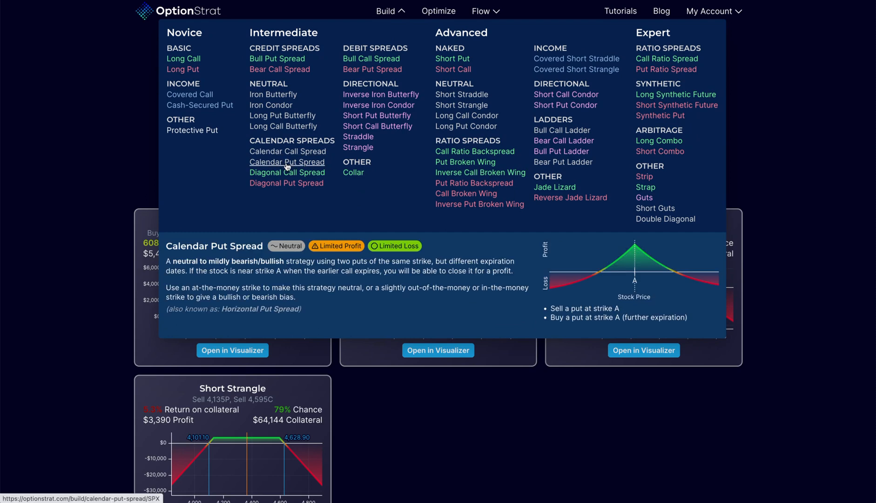
left_click(287, 161)
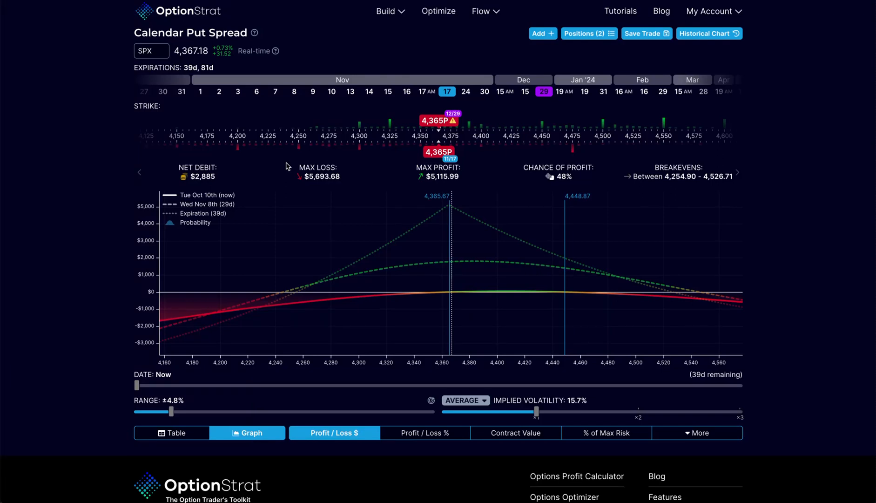
mouse_move(631, 258)
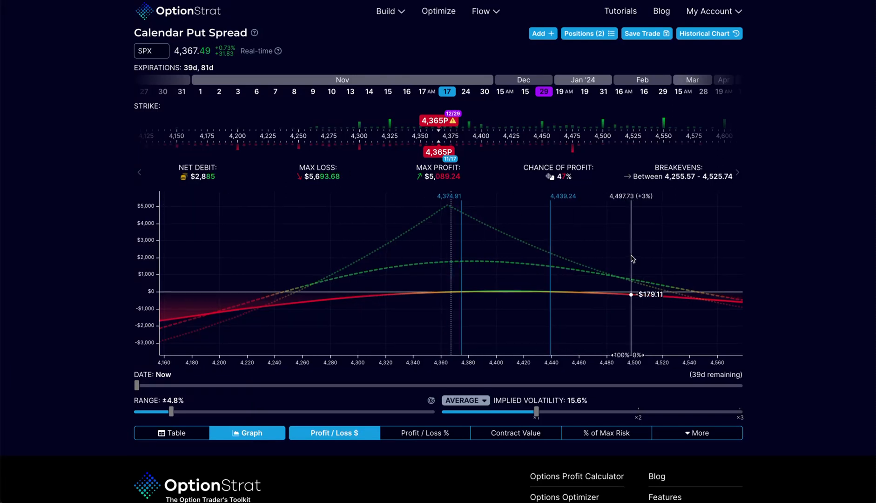
mouse_move(572, 213)
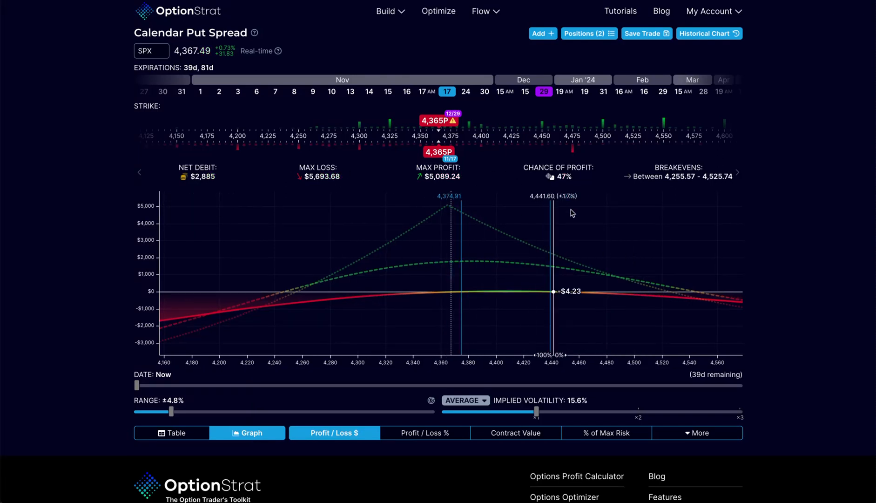
mouse_move(660, 236)
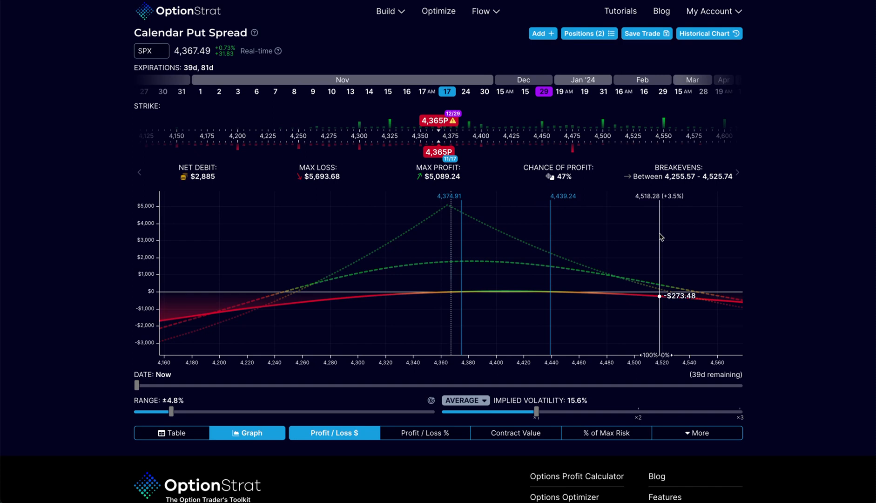
mouse_move(490, 168)
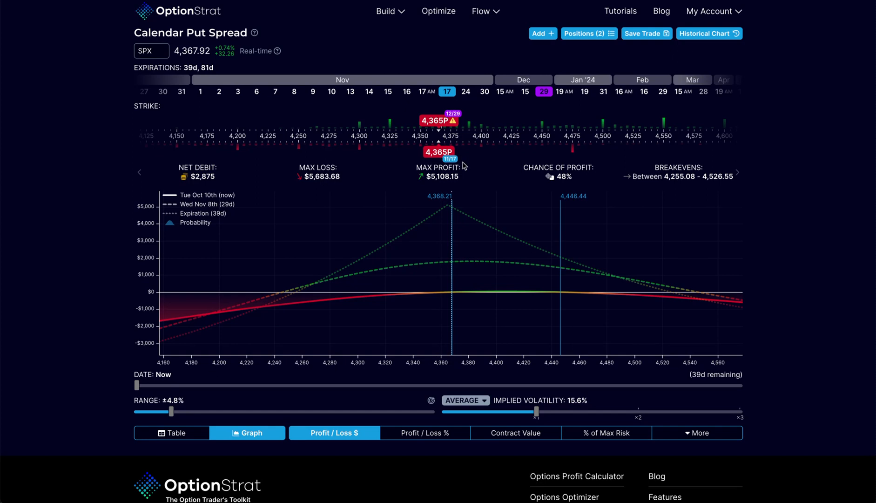
mouse_move(438, 160)
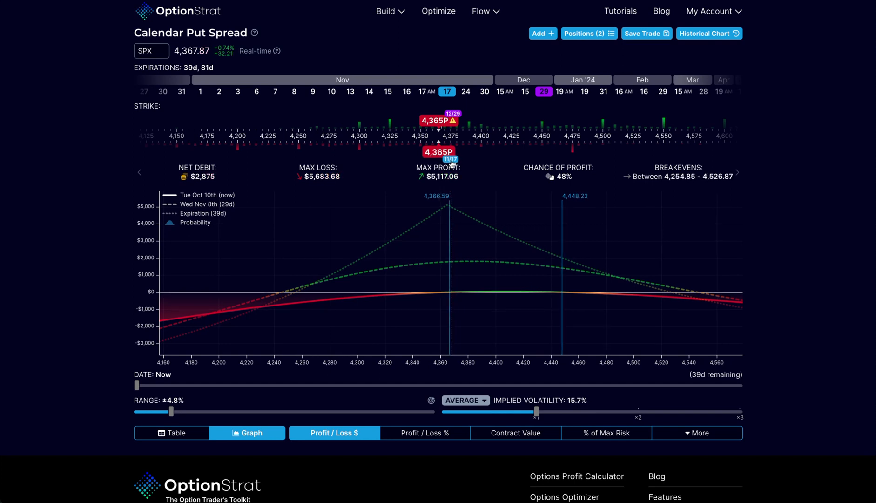
mouse_move(446, 127)
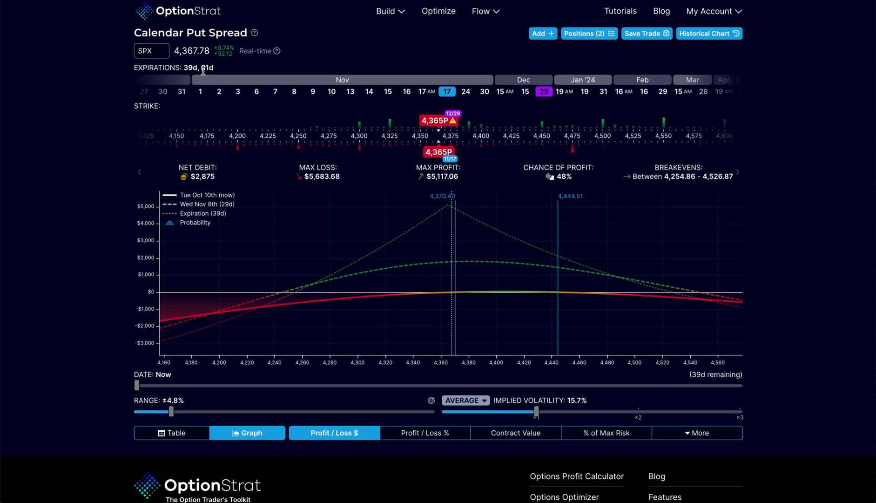
mouse_move(208, 69)
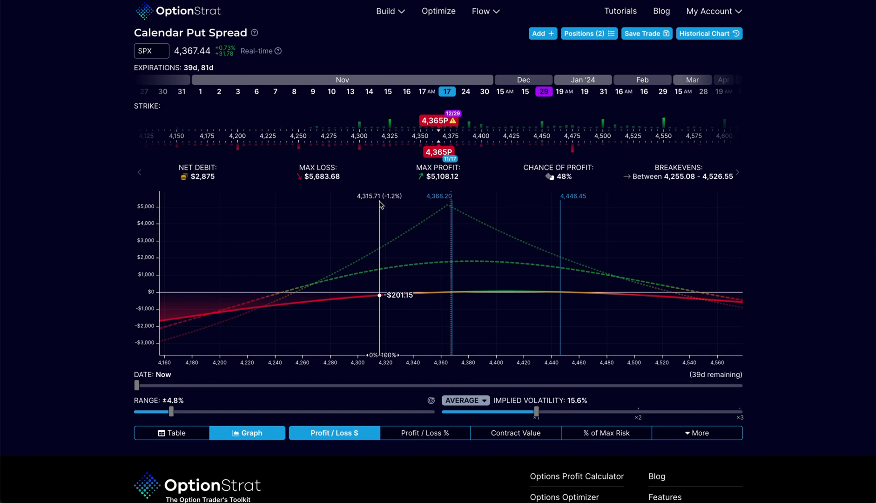
mouse_move(457, 292)
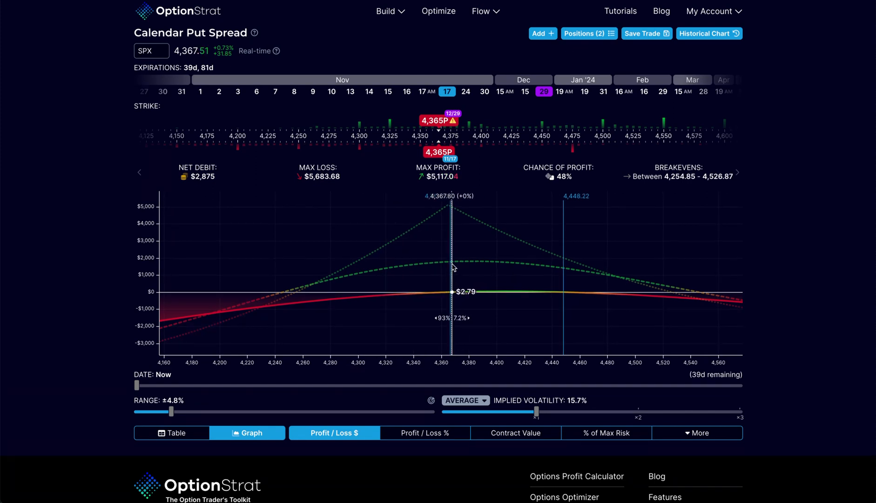
mouse_move(185, 375)
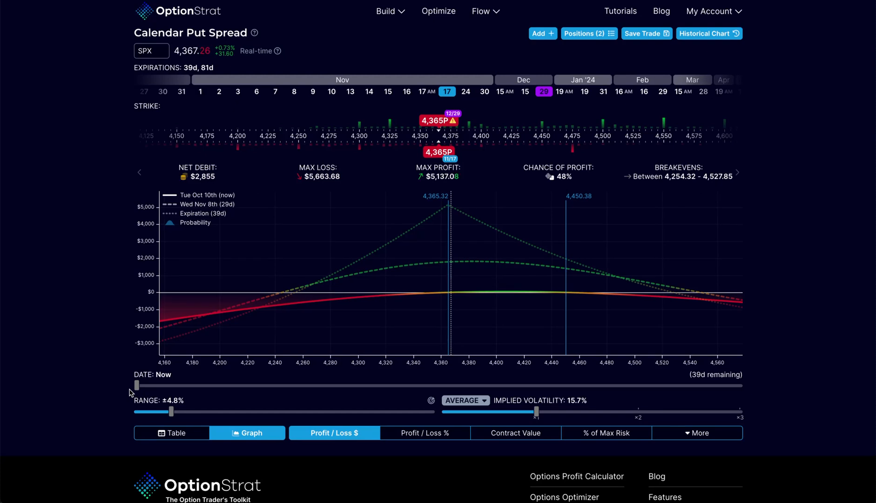
mouse_move(458, 252)
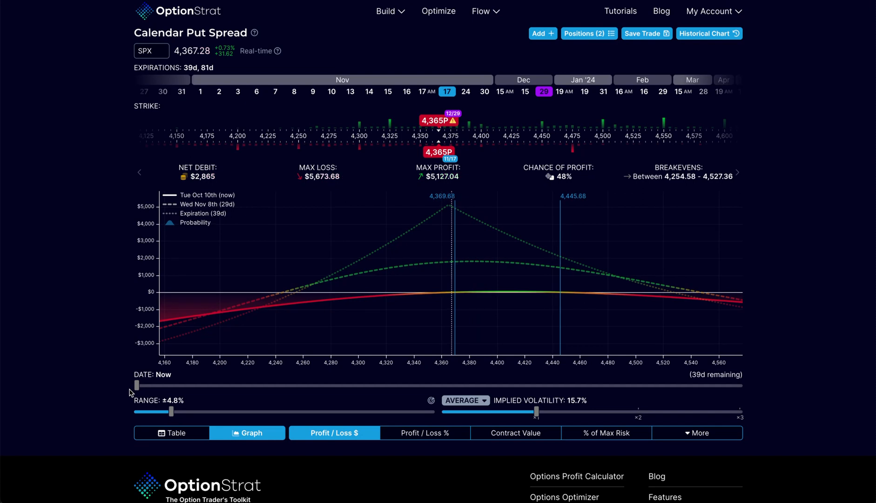
mouse_move(98, 359)
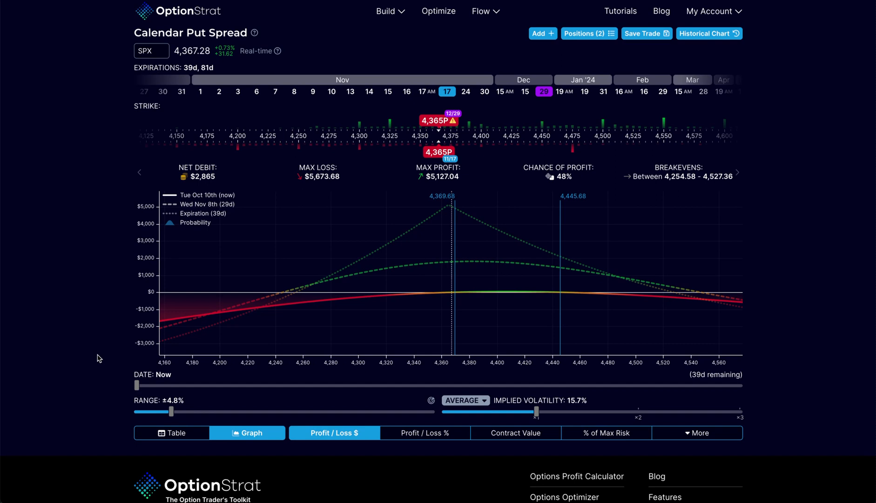
mouse_move(367, 296)
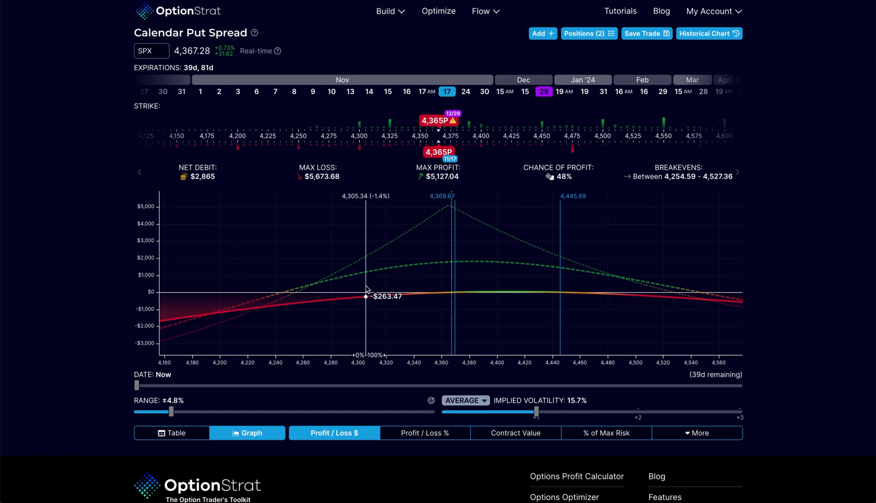
mouse_move(299, 290)
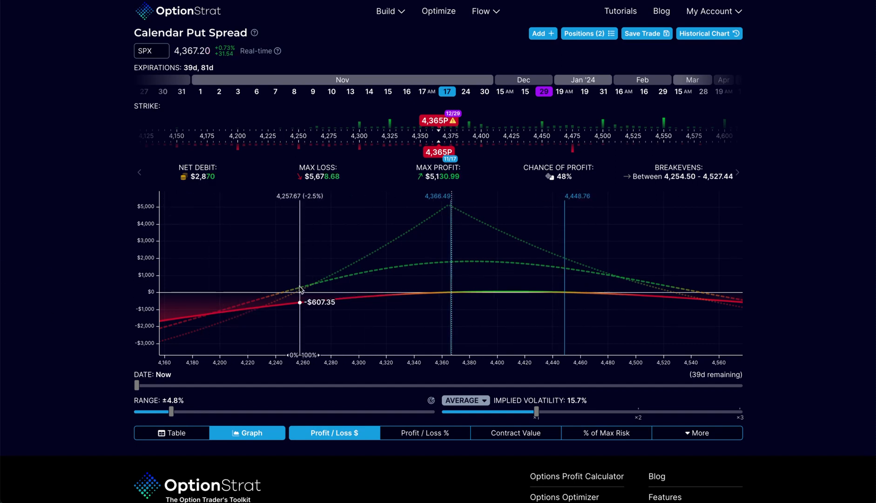
mouse_move(291, 293)
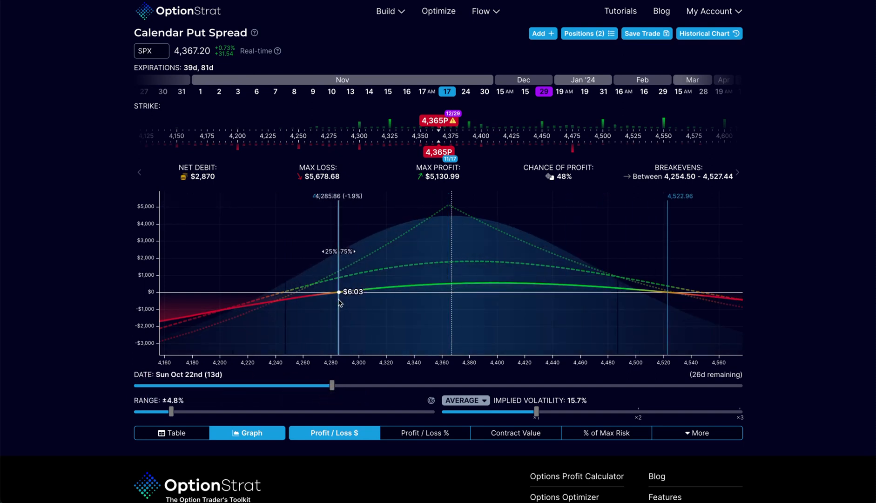
mouse_move(360, 198)
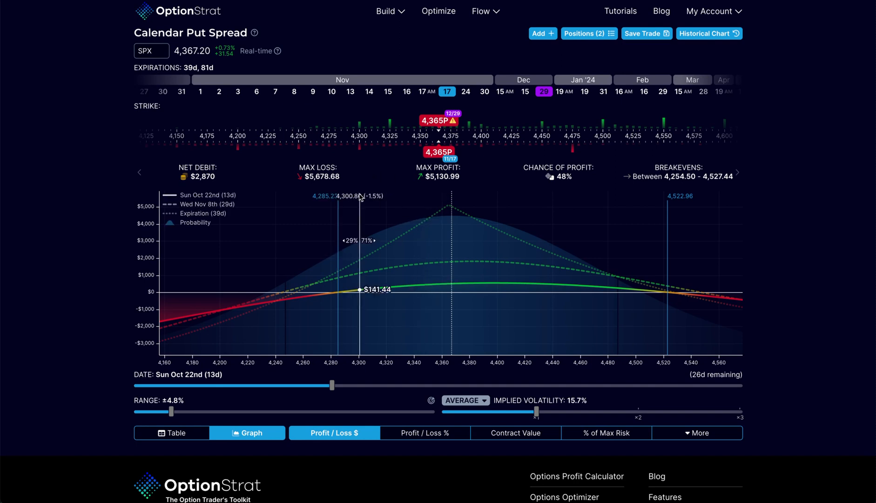
mouse_move(712, 208)
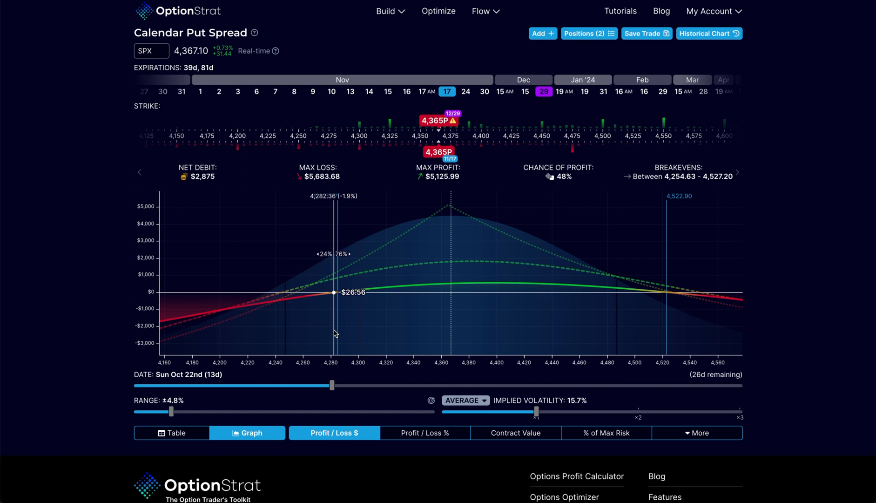
mouse_move(450, 396)
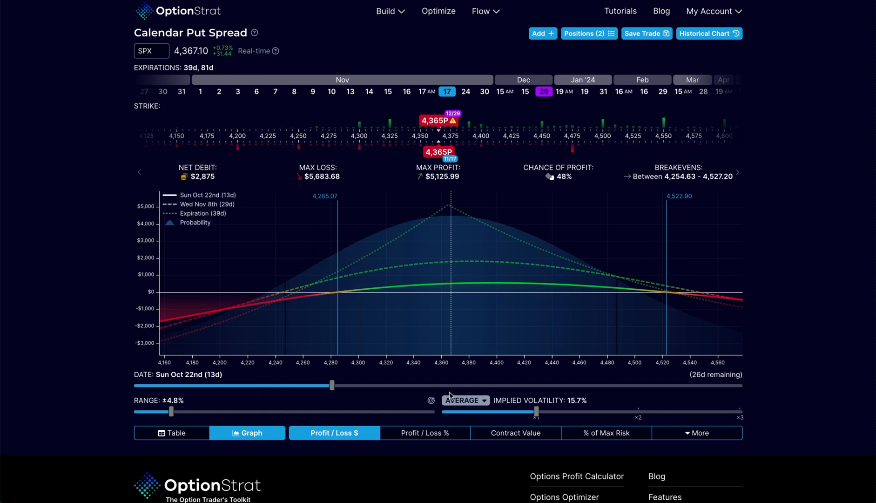
mouse_move(681, 407)
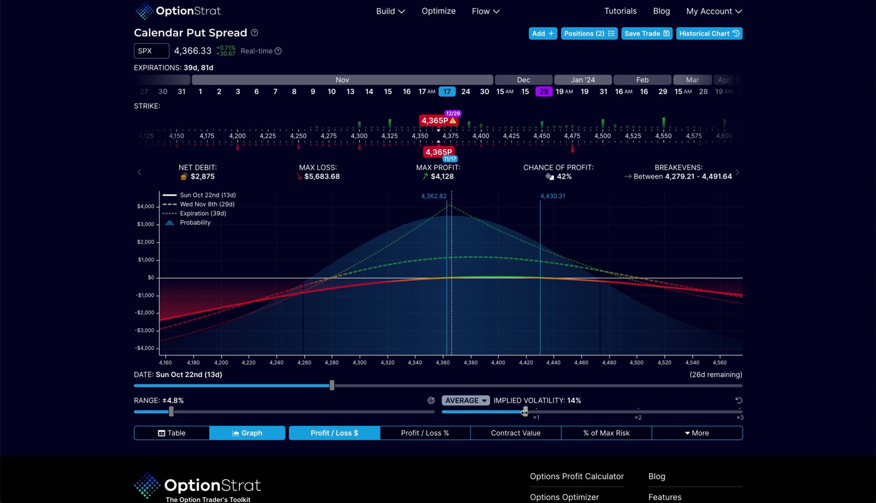
mouse_move(738, 403)
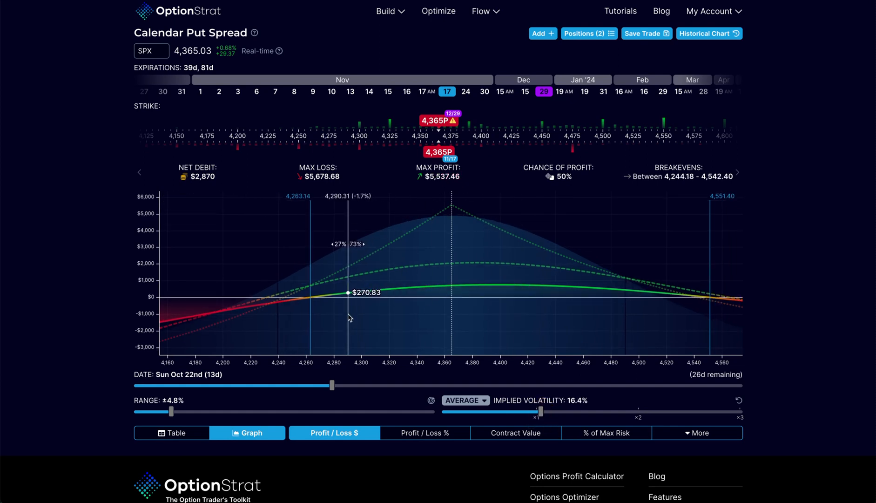
mouse_move(669, 283)
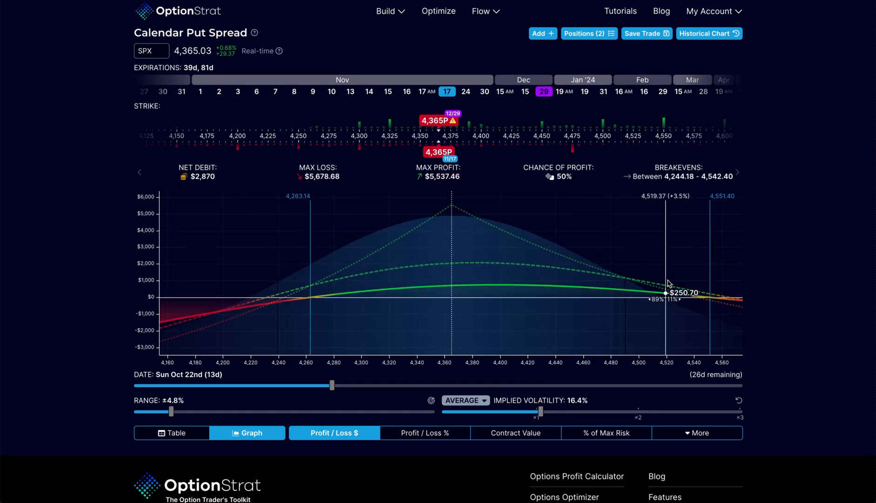
mouse_move(668, 283)
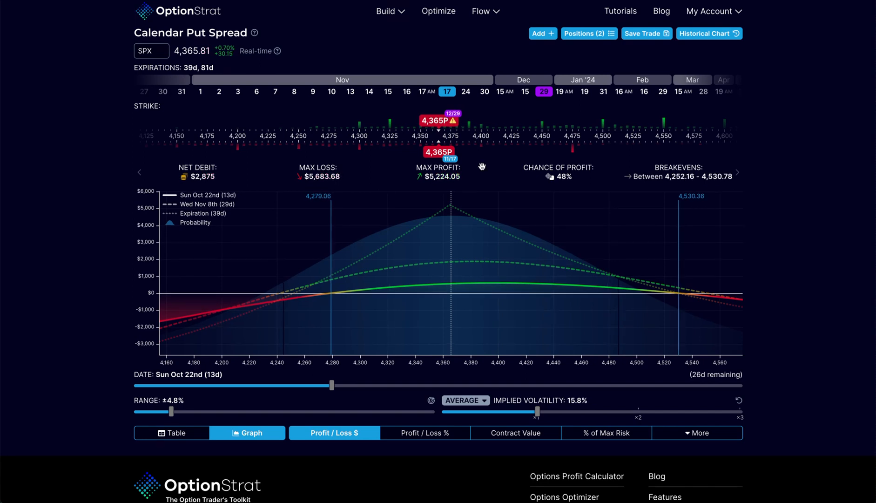
mouse_move(738, 401)
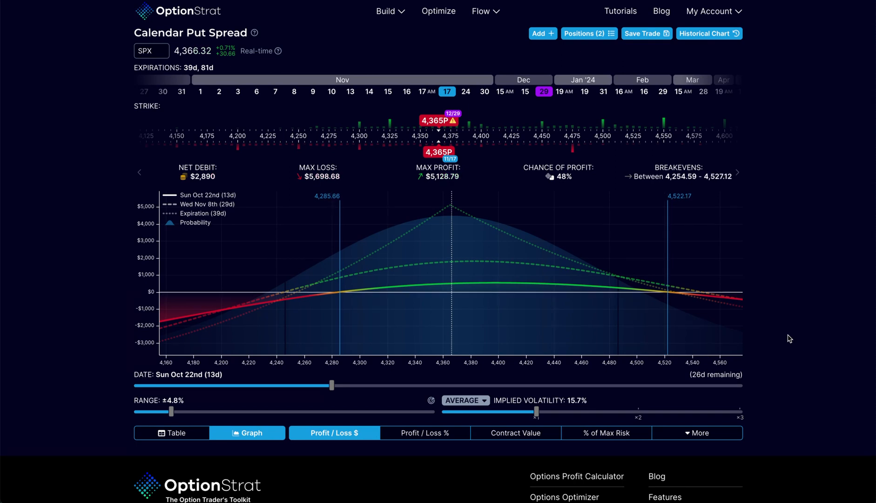
mouse_move(485, 174)
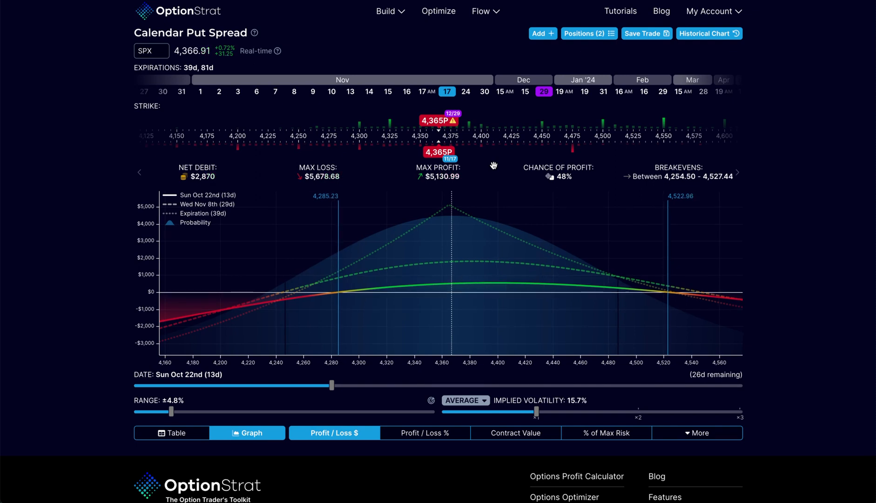
mouse_move(420, 157)
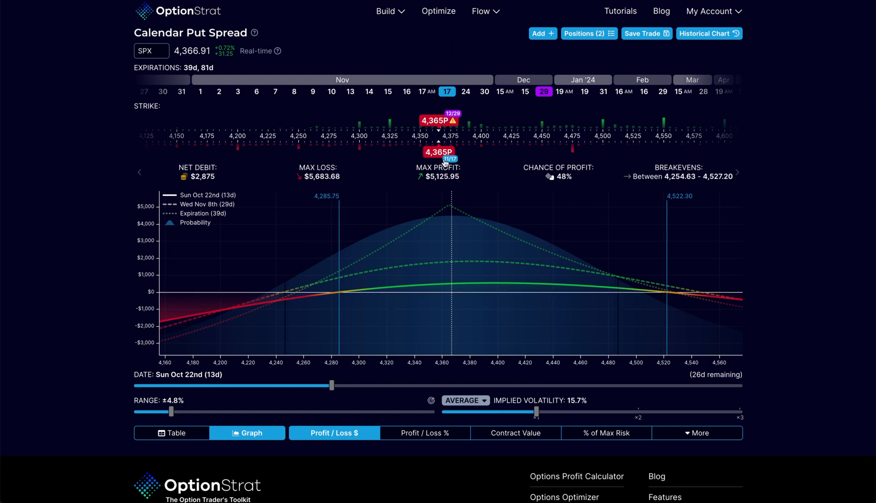
mouse_move(499, 339)
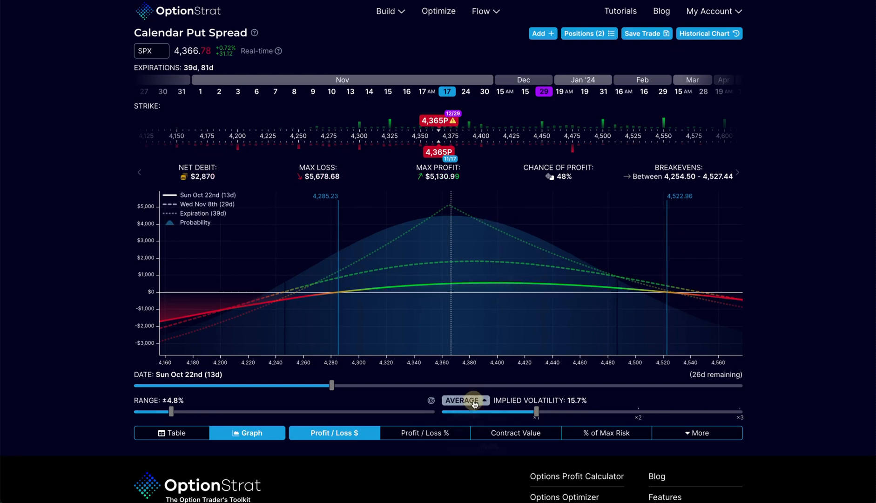
Show the per-expiration implied volatility choices to select Nov 17
left_click(466, 401)
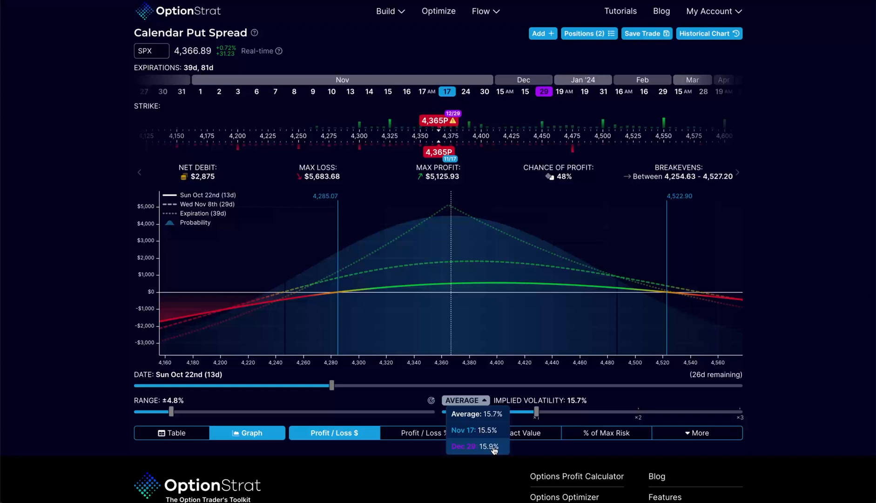
mouse_move(490, 440)
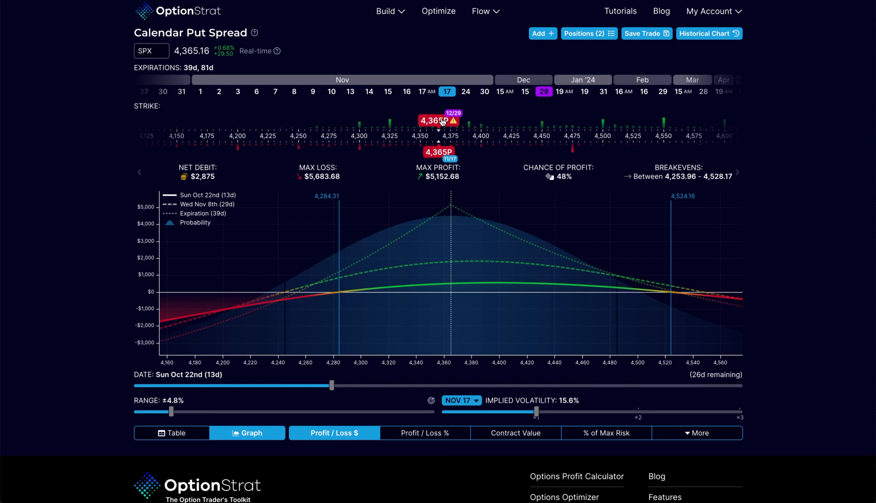
mouse_move(473, 114)
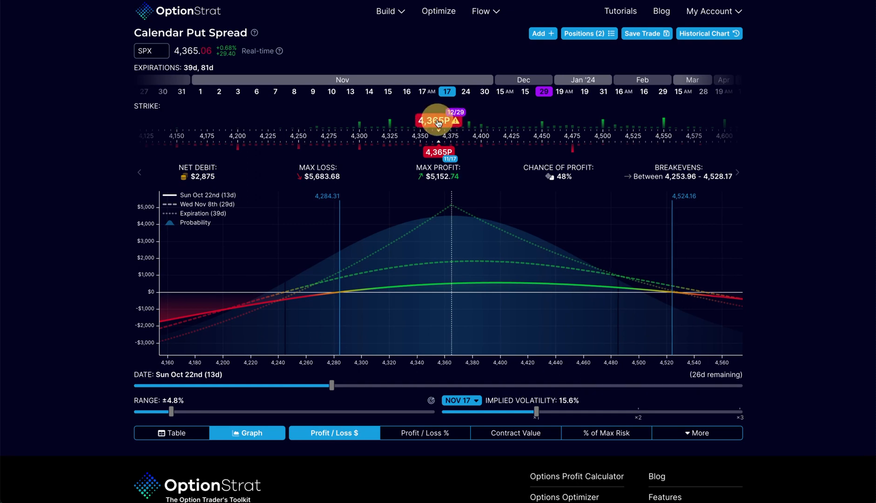
mouse_move(520, 109)
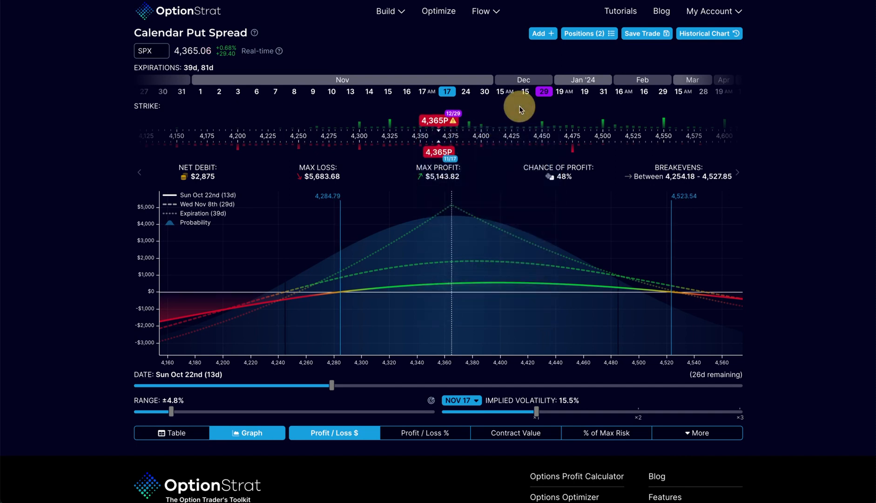
mouse_move(469, 400)
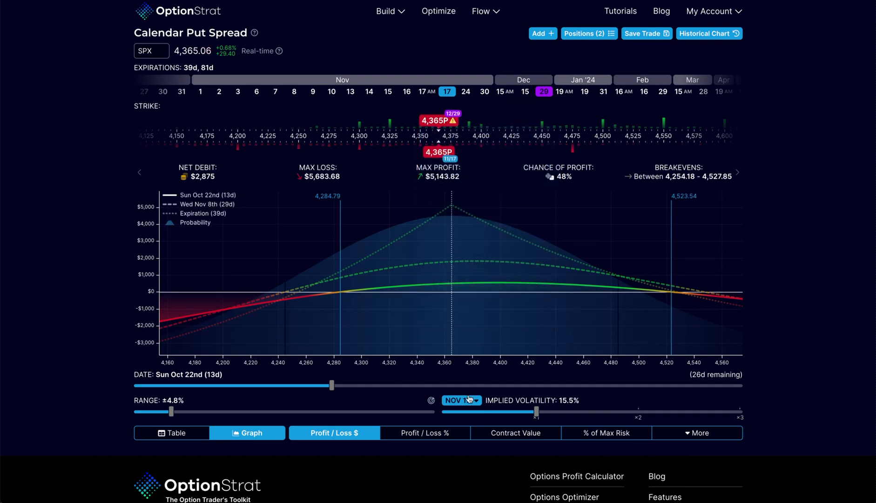
Switch implied volatility modelling to the Dec 29 expiration at 15.9%
left_click(458, 400)
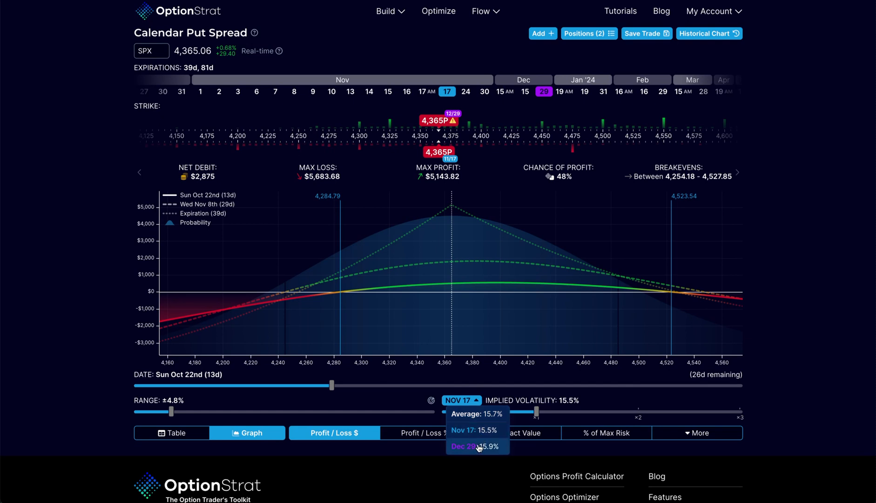
left_click(466, 446)
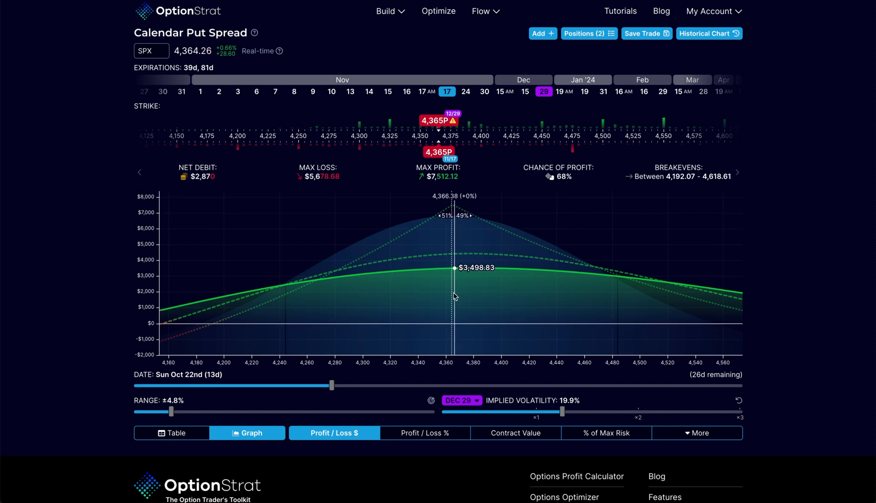
mouse_move(464, 271)
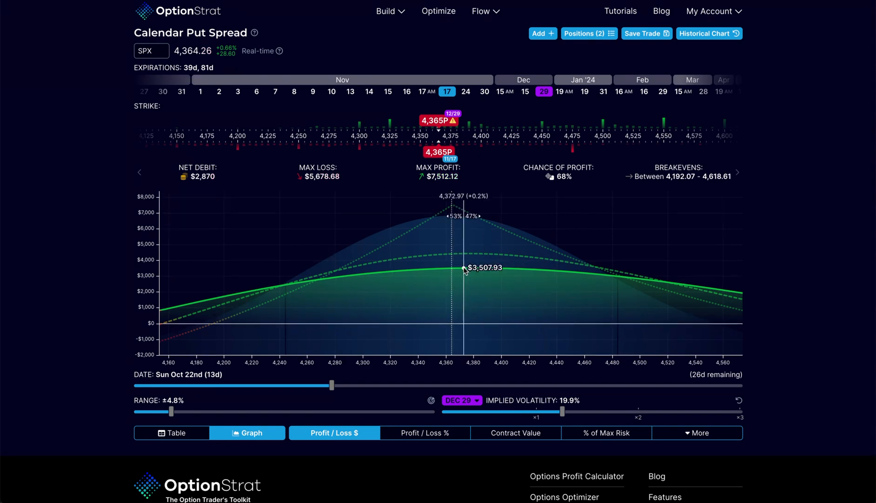
mouse_move(753, 396)
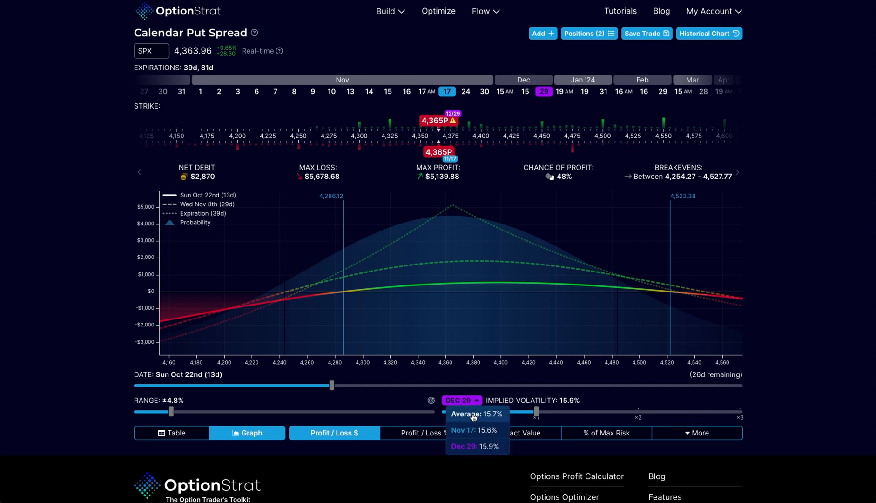
Return implied volatility modelling to the Average setting at 15.7%
left_click(475, 413)
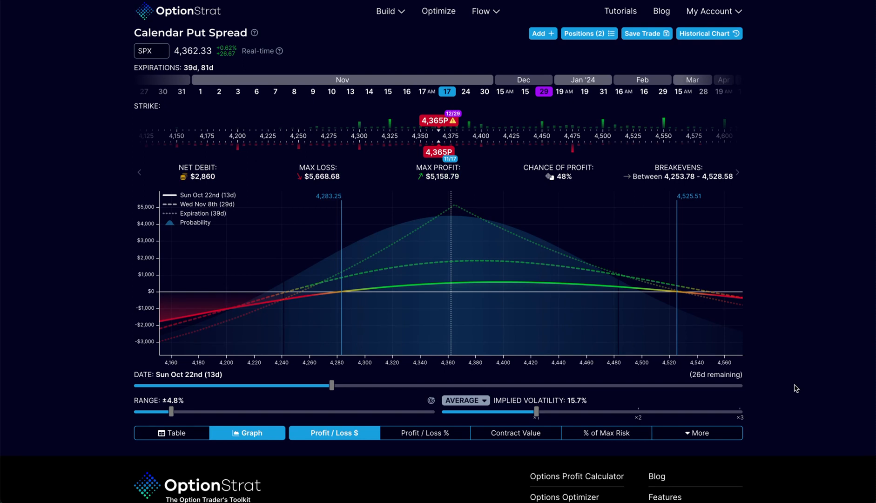
scroll("down", 3)
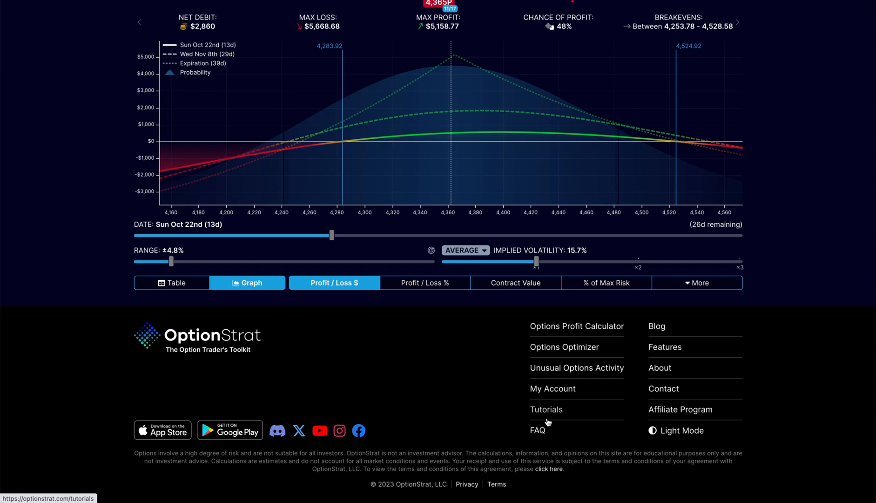
mouse_move(538, 429)
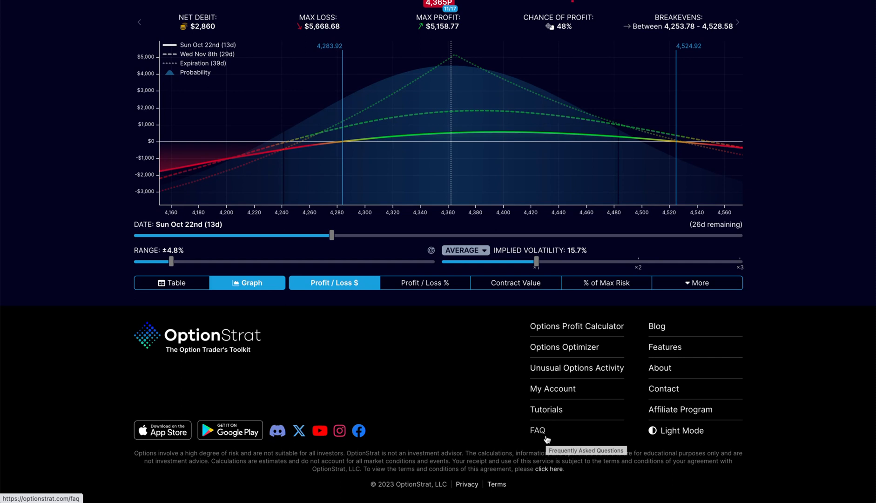
mouse_move(683, 396)
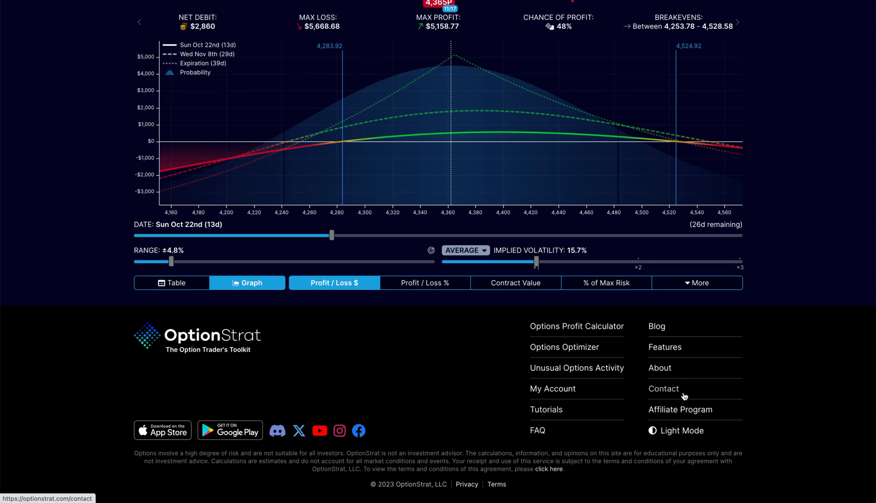
scroll("up", 3)
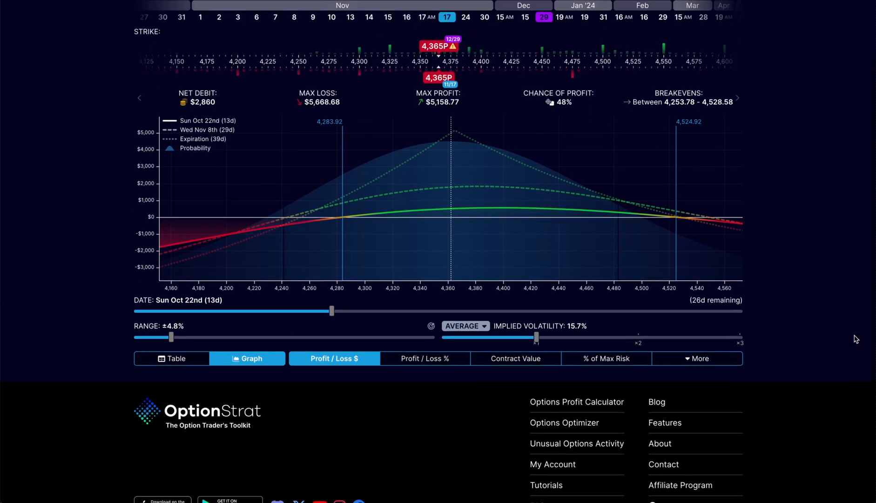
scroll("up", 3)
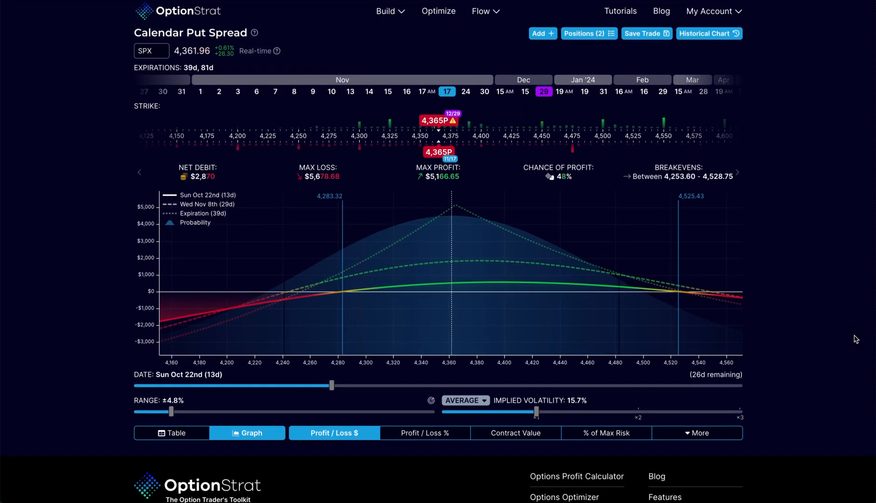
mouse_move(40, 152)
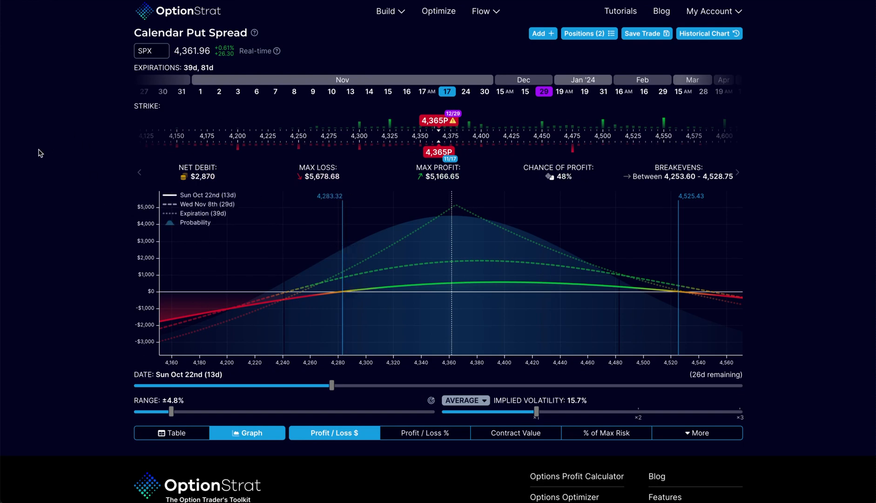